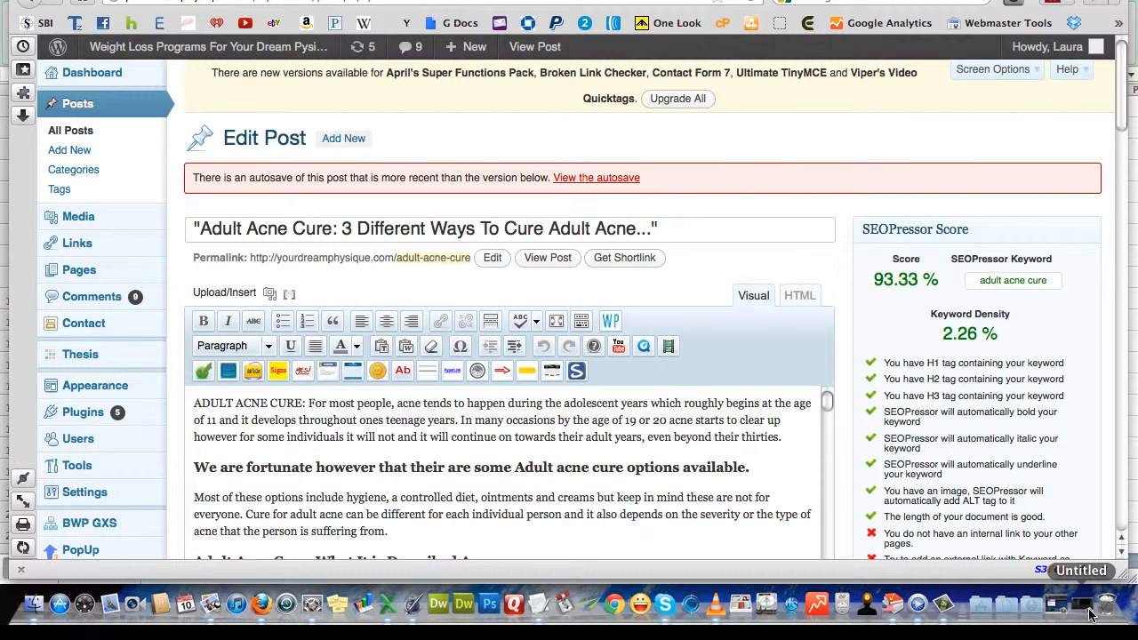
mouse_move(868, 603)
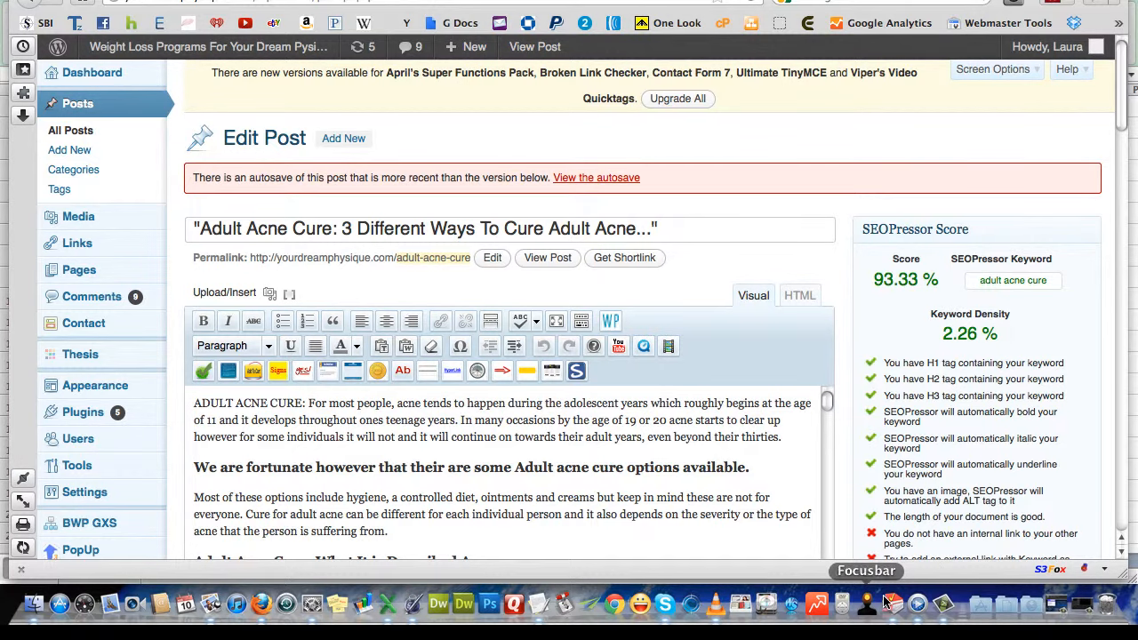
mouse_move(388, 604)
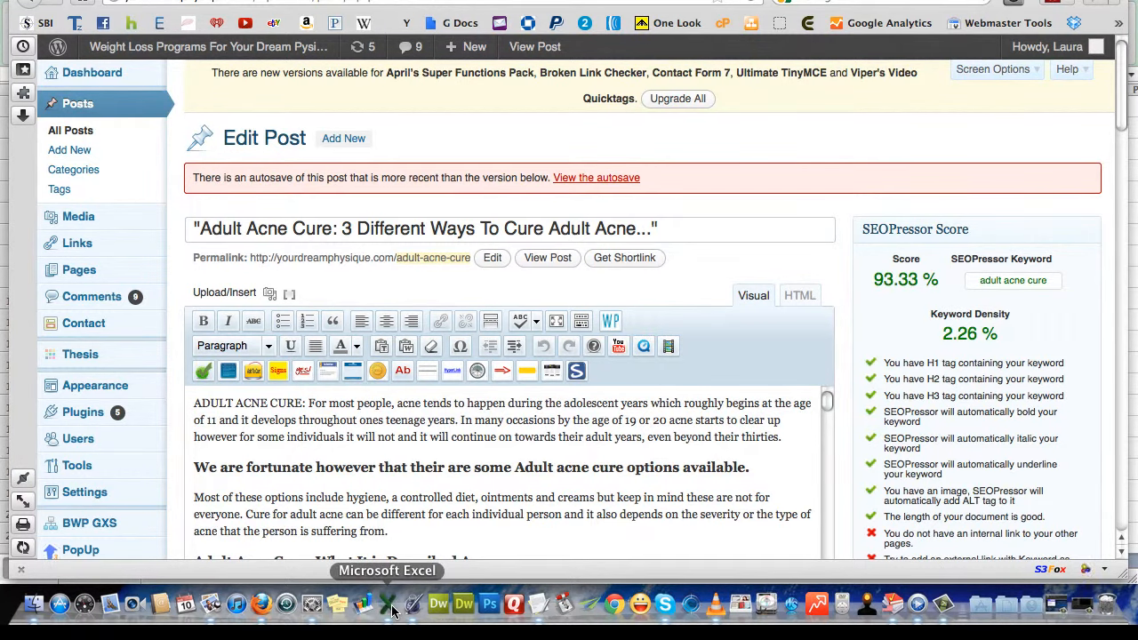
- Review the acne keyword rows in the Excel sheet and pick the 'acne adult care' keyword
click(388, 604)
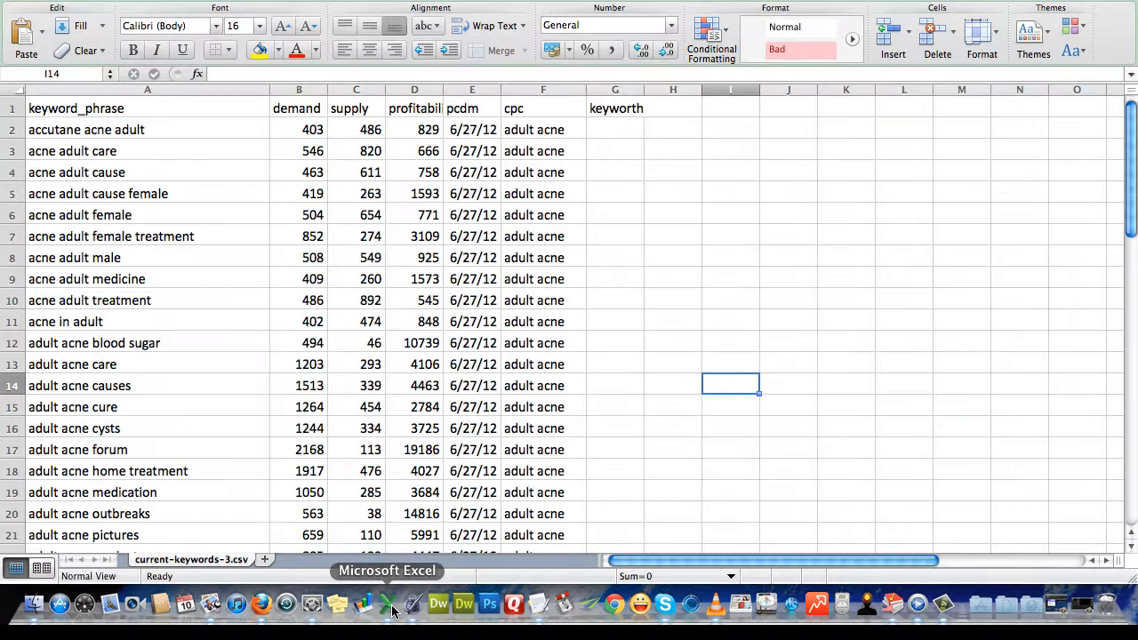
click(356, 320)
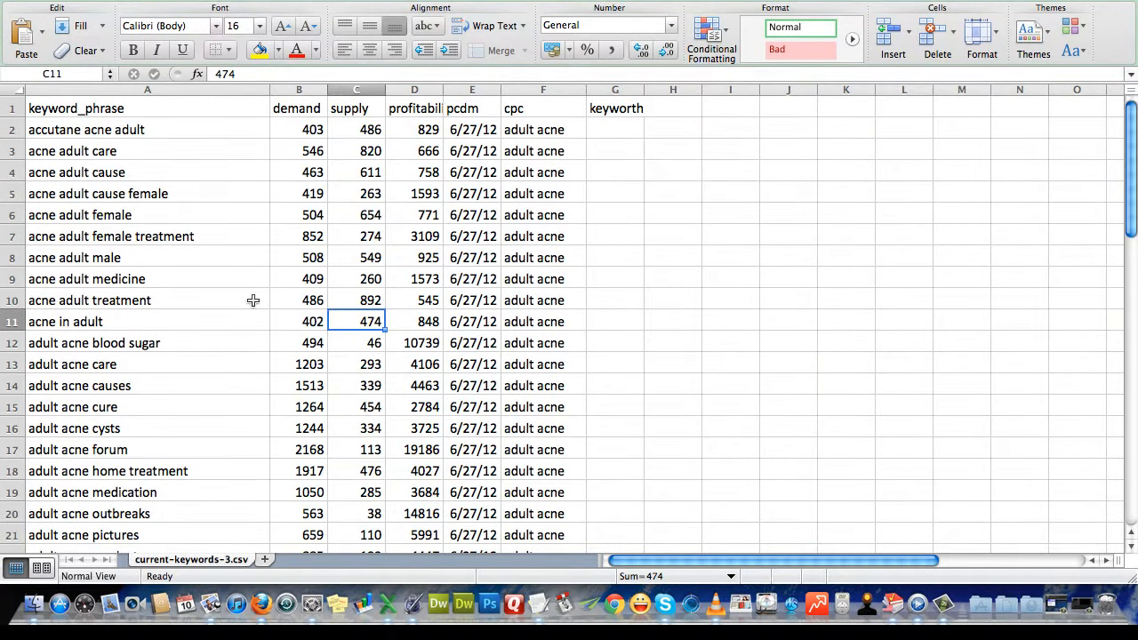
scroll(down, 3)
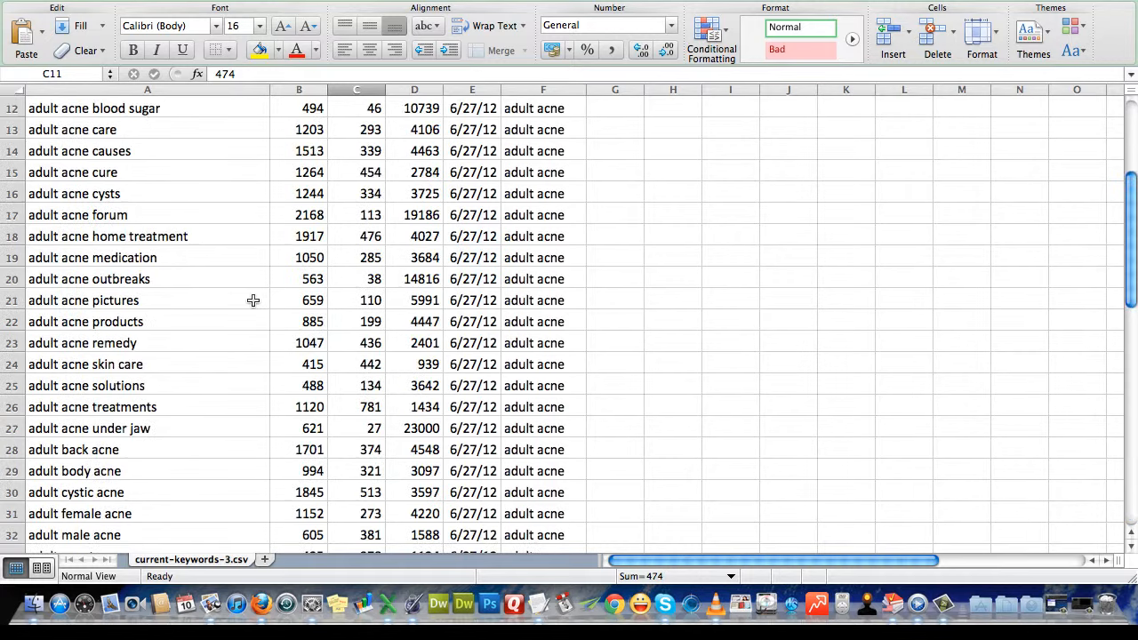
scroll(up, 3)
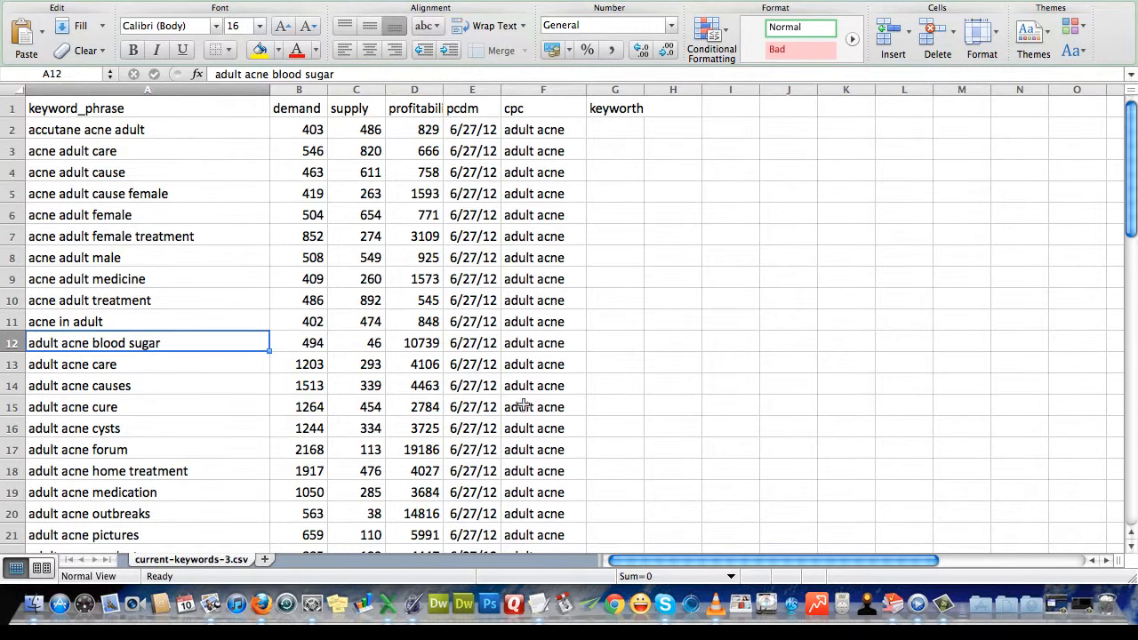
mouse_move(178, 273)
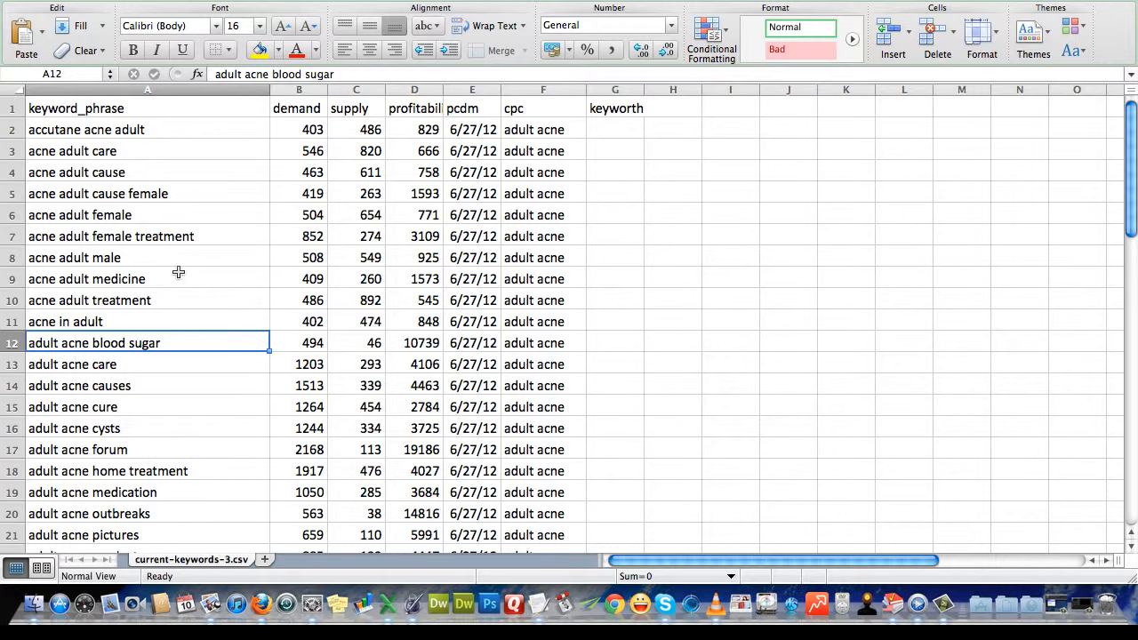
scroll(down, 3)
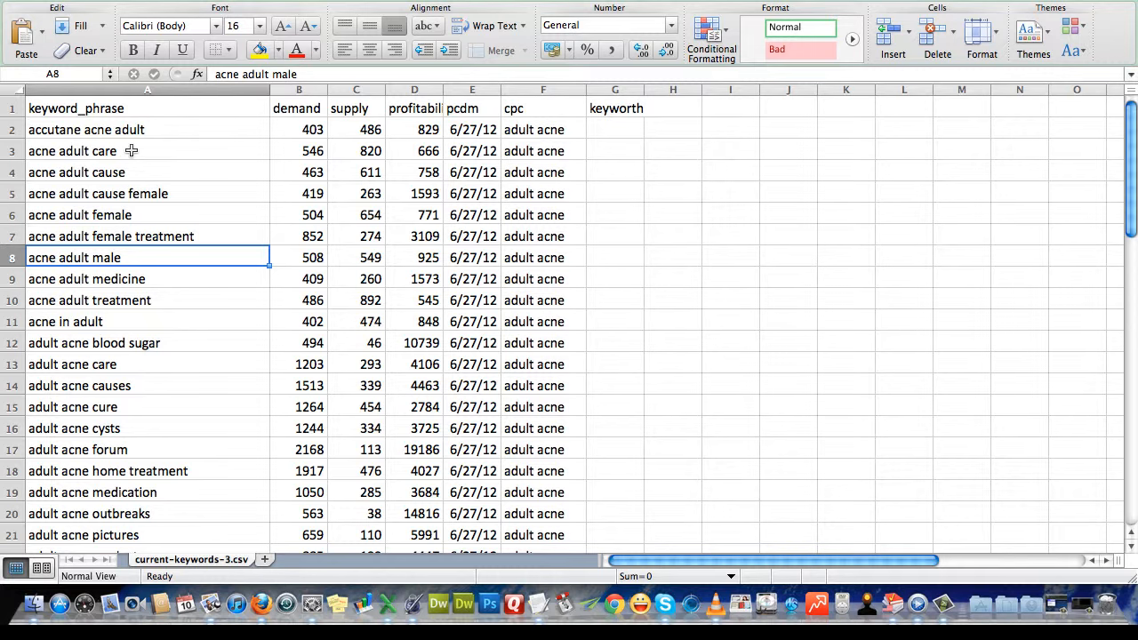
click(73, 149)
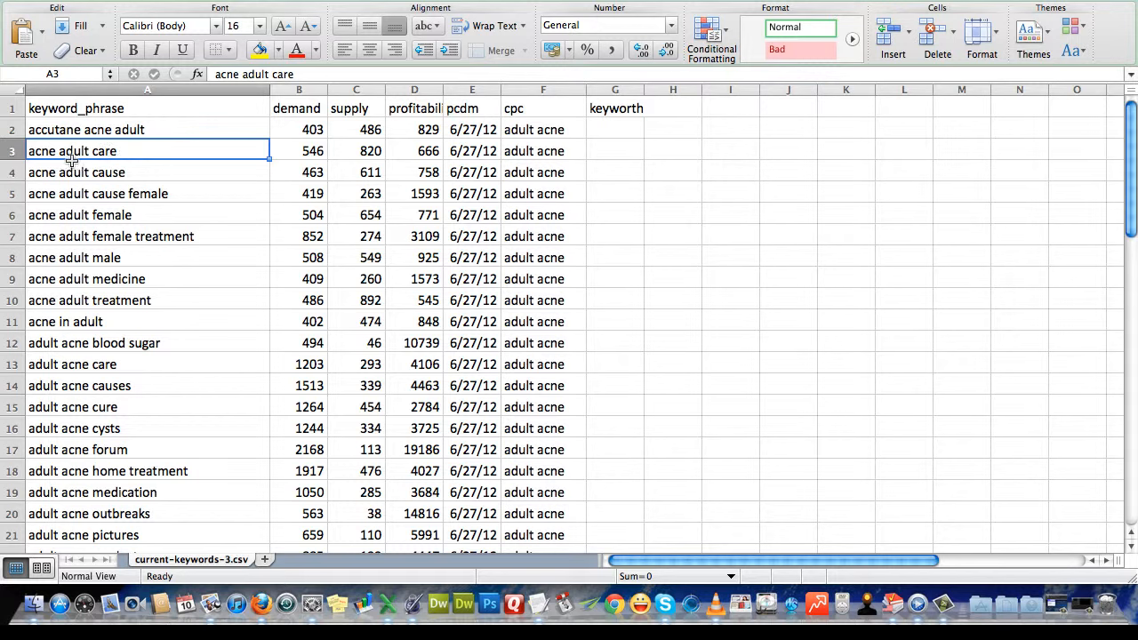
mouse_move(139, 157)
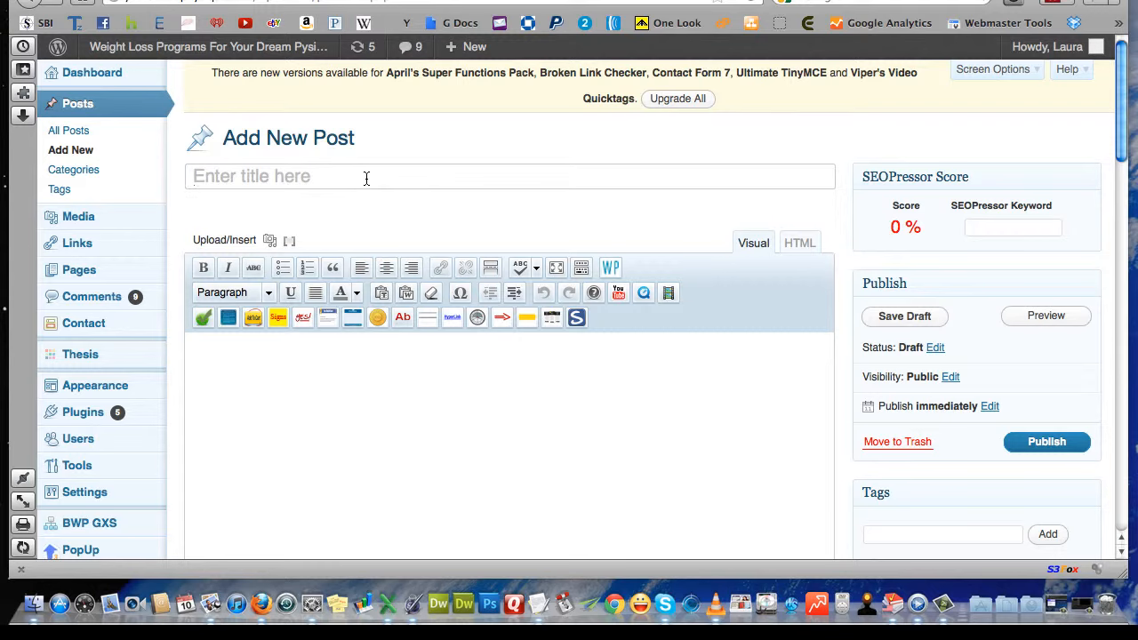
- Title the post "Acne Adult Care: The Truth Behing Adult Acne Care..." in quotes, generating its permalink
click(366, 176)
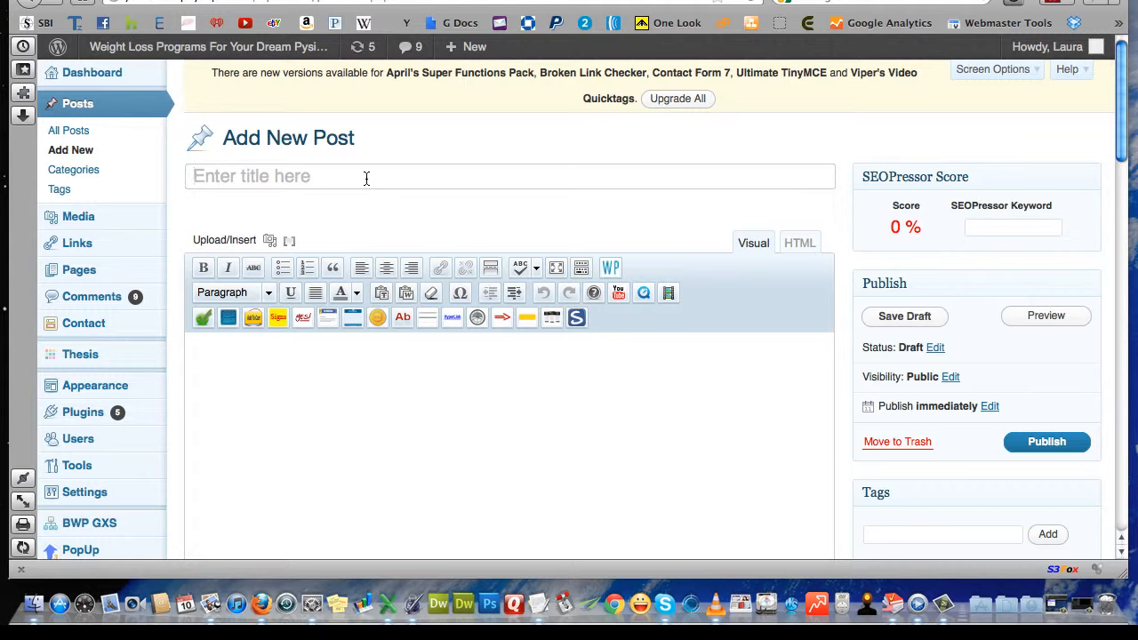
text(acne adult)
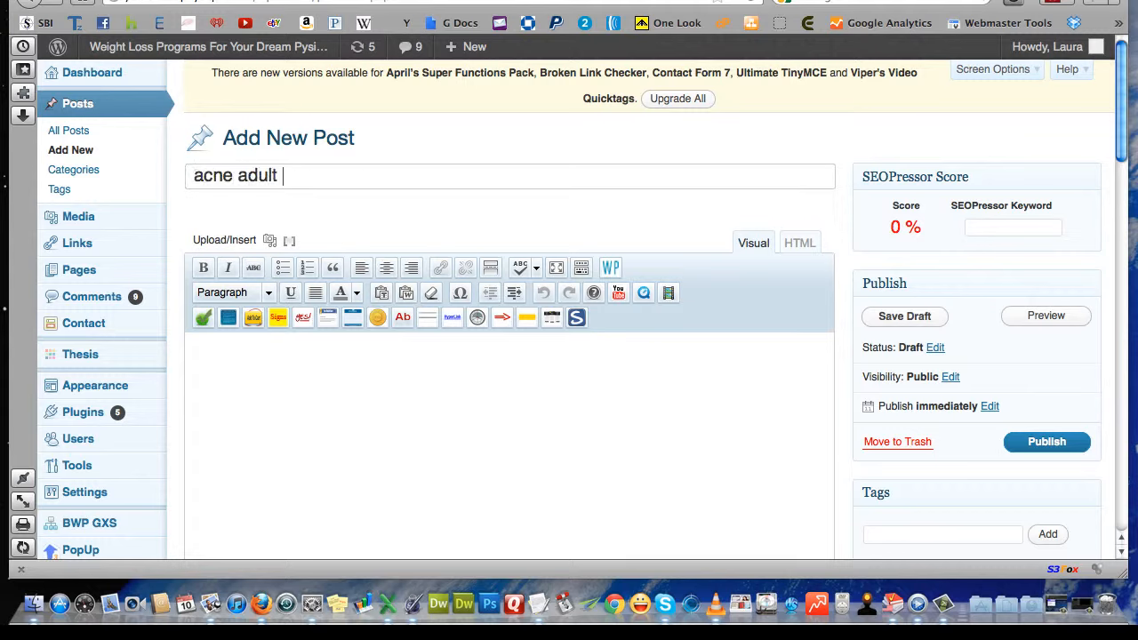
text(care)
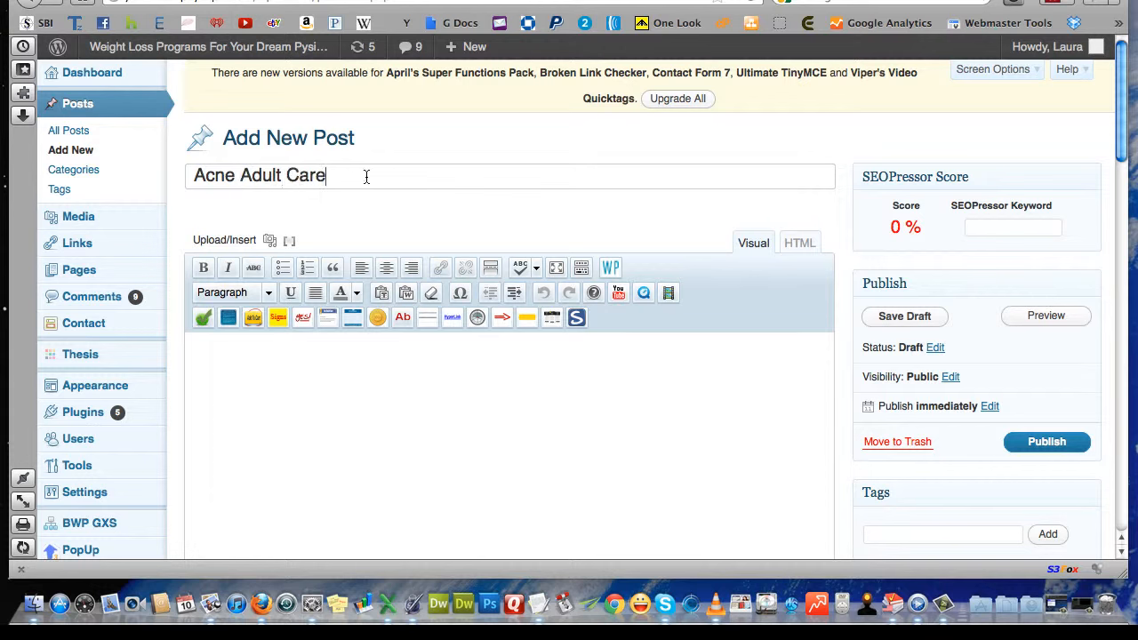
text(:)
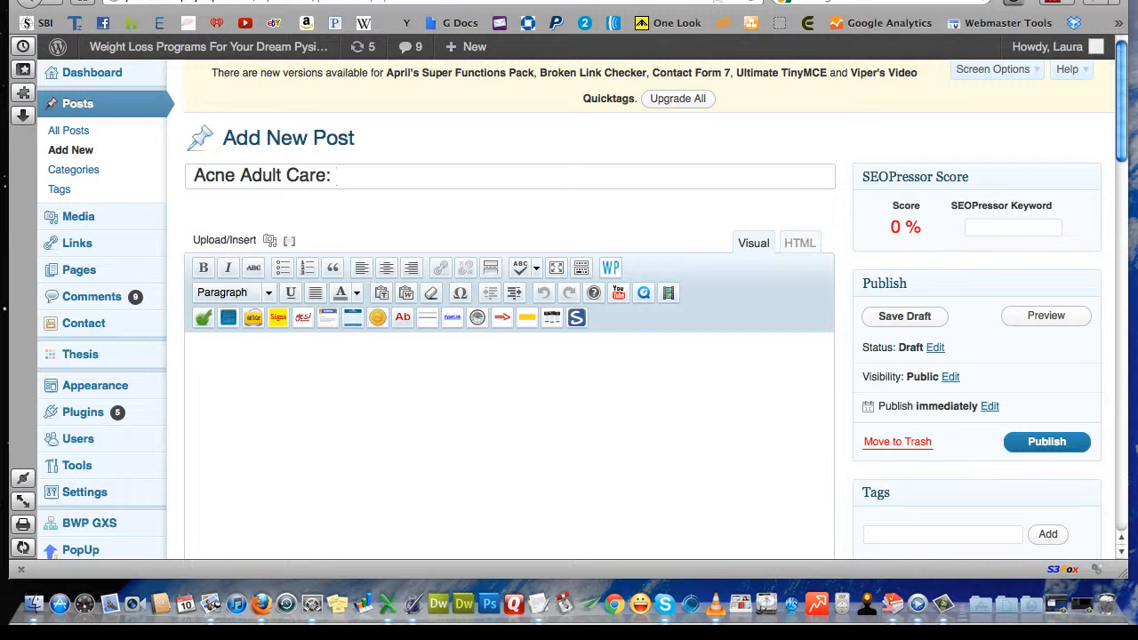
click(337, 176)
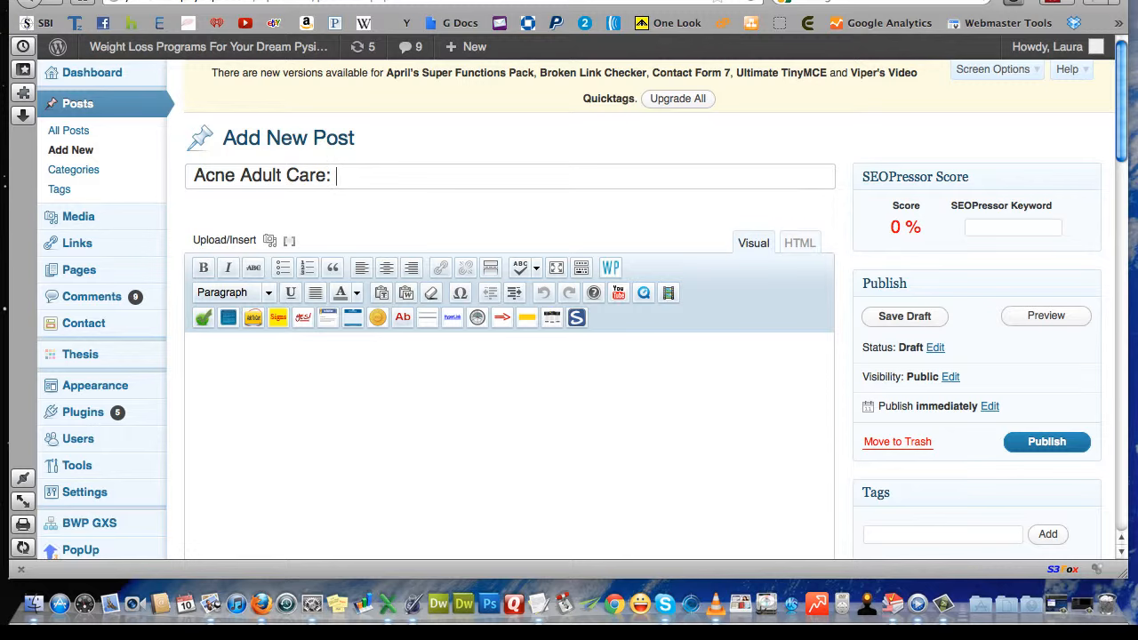
text(The Tur)
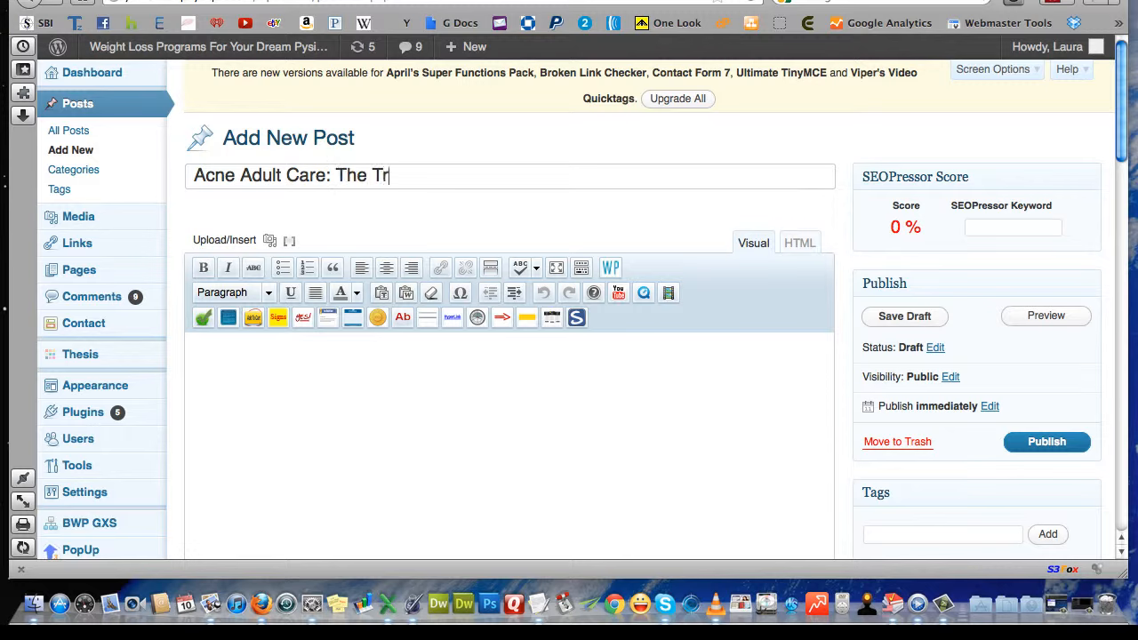
text(uth Beg)
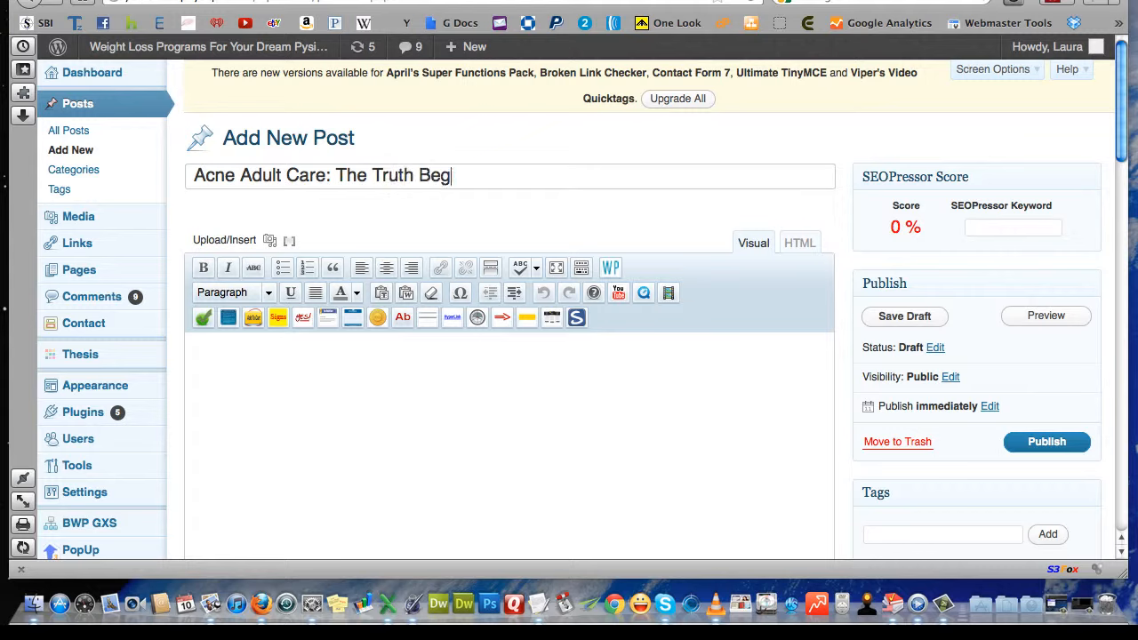
text(hing)
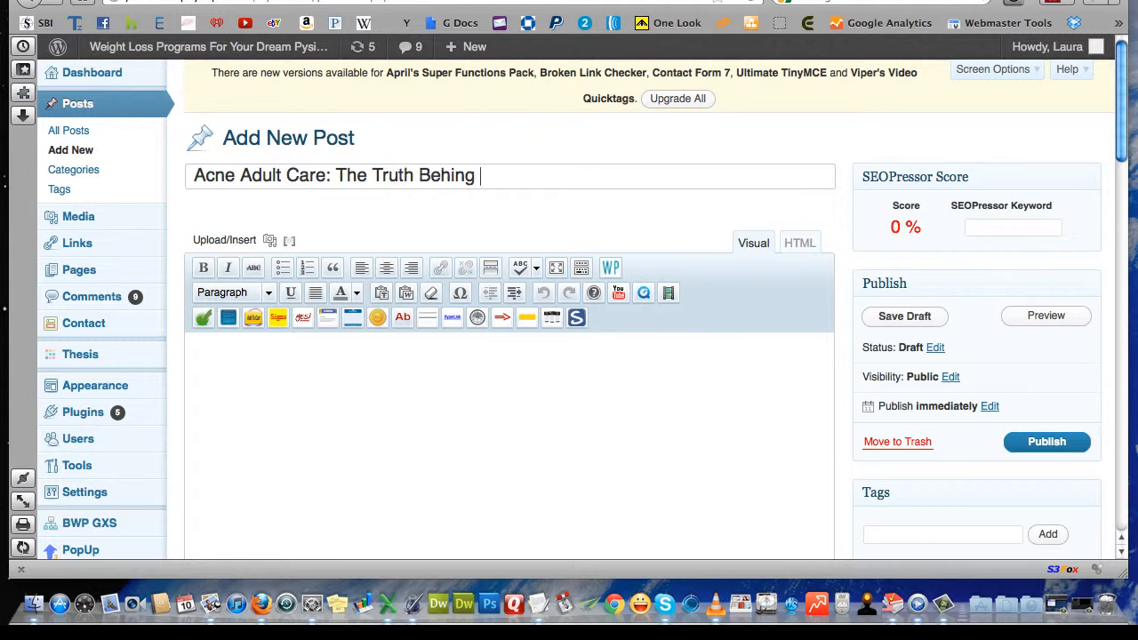
text(Adult Acne C)
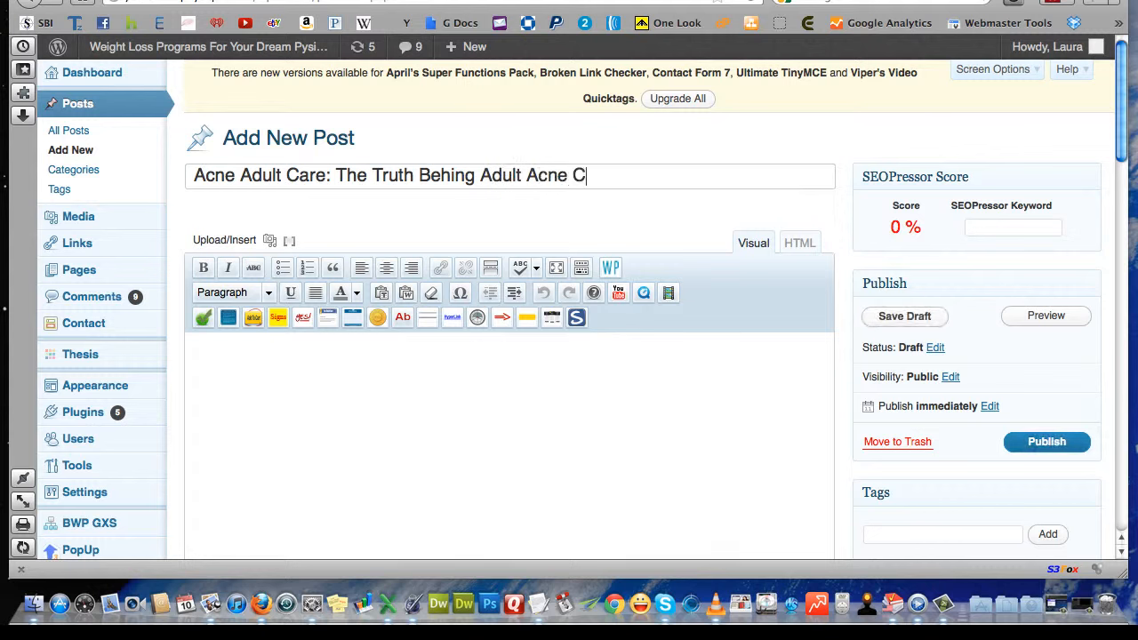
text(are...)
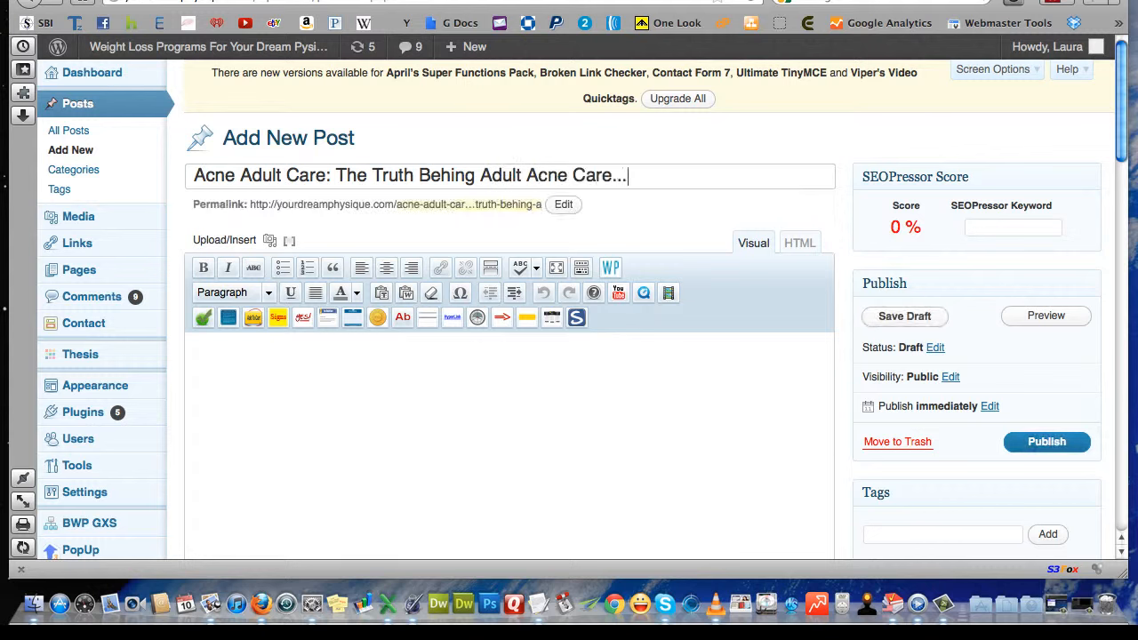
text(")
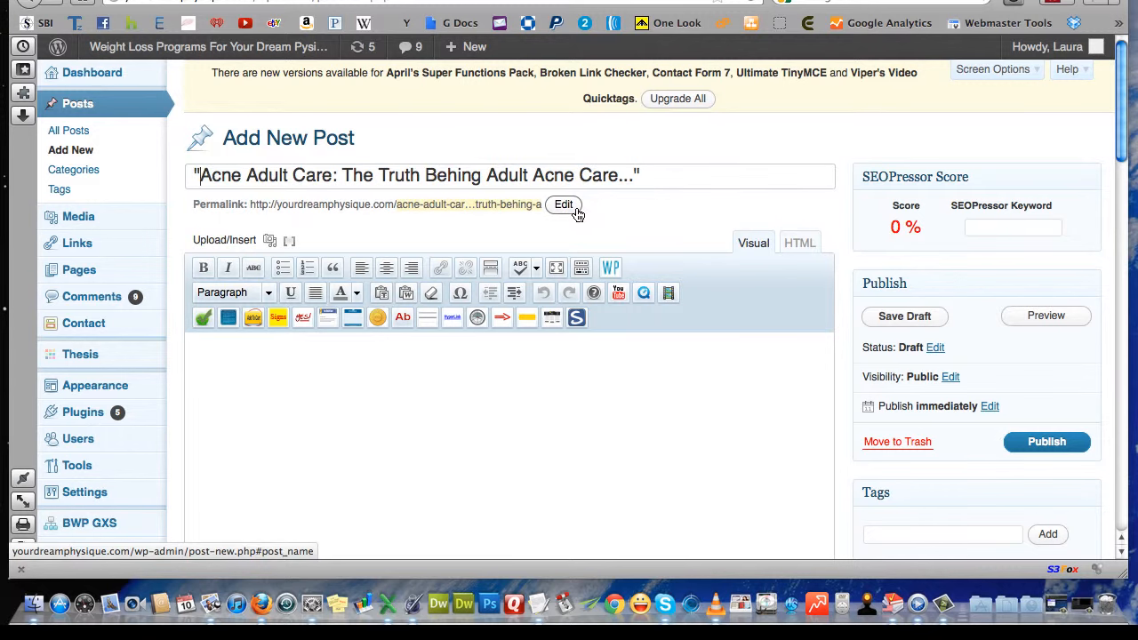
- Replace the permalink slug with 'Acne Adult Care' from the title, giving acne-adult-care
click(563, 205)
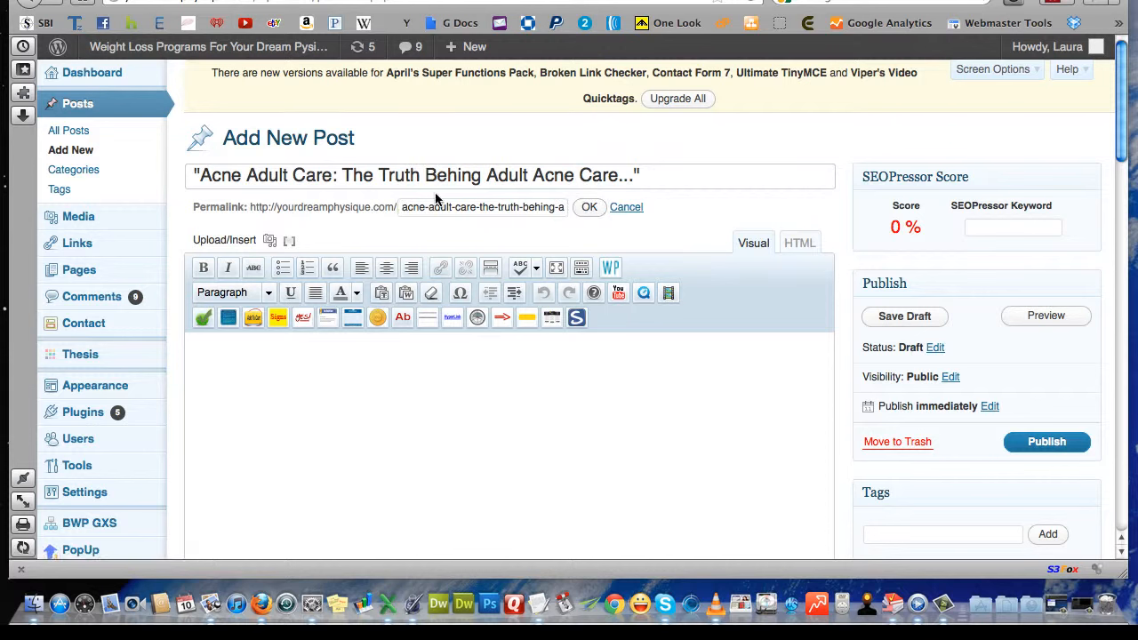
mouse_move(509, 187)
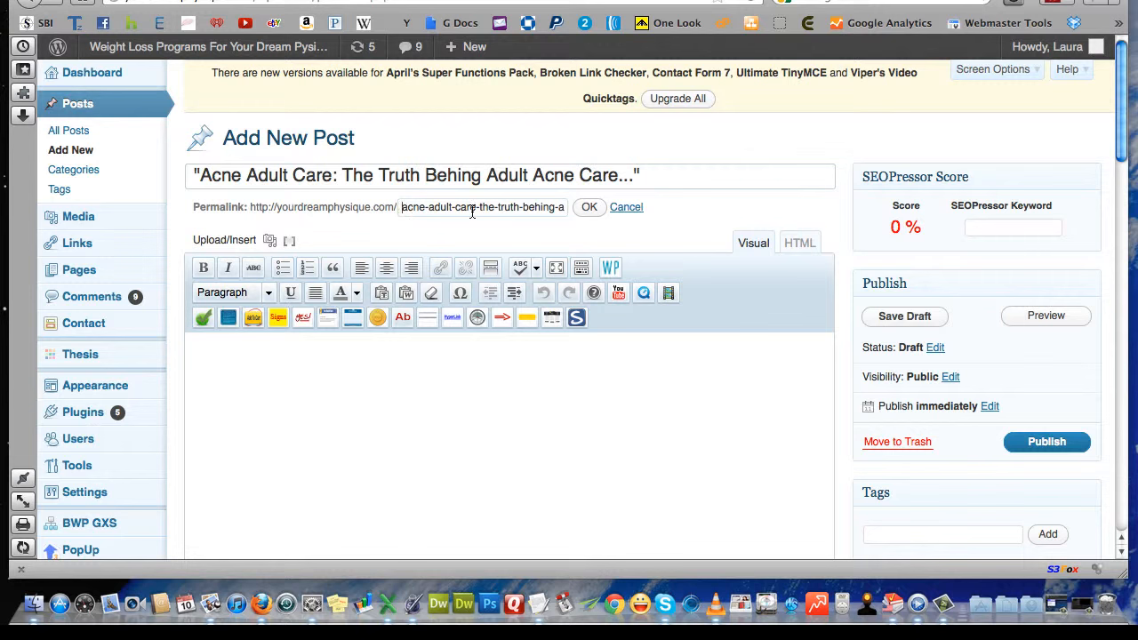
click(589, 206)
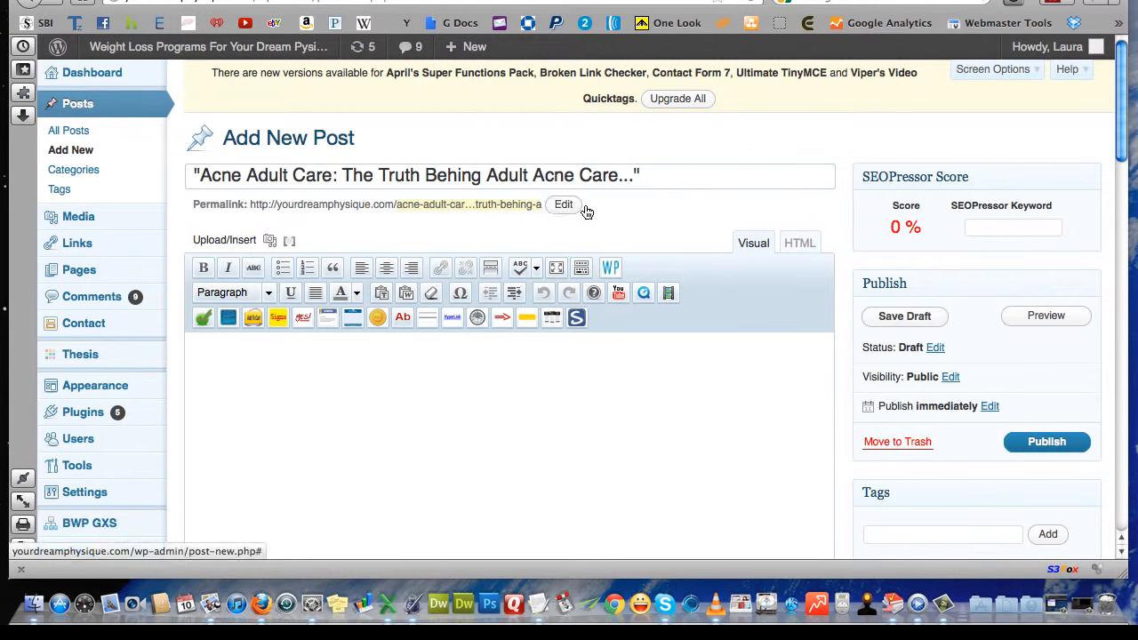
click(563, 205)
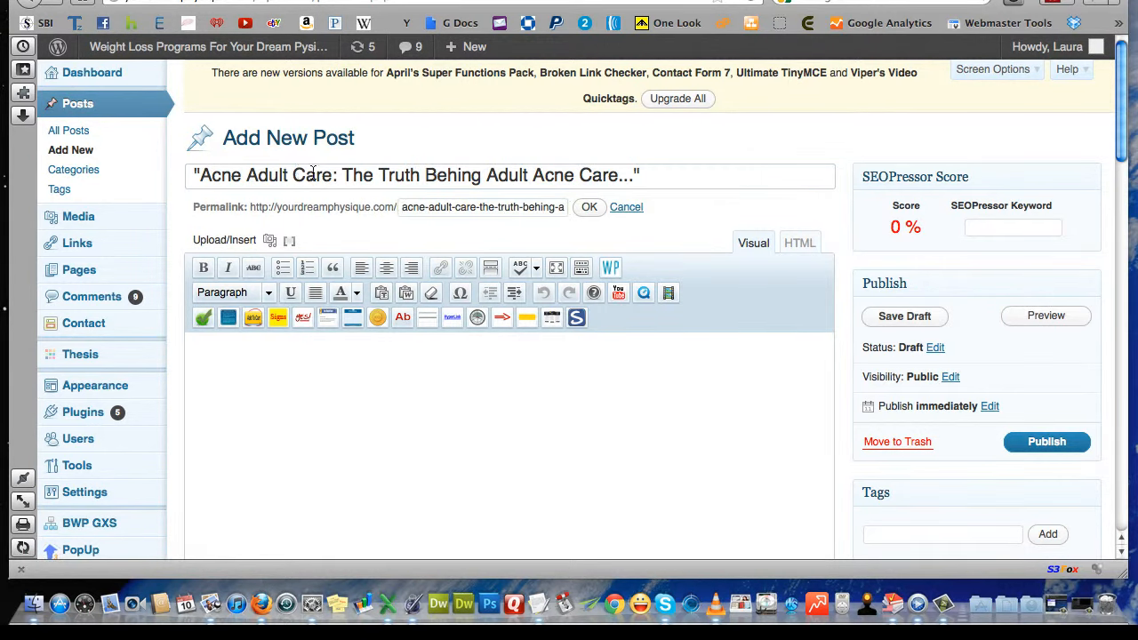
drag(203, 176, 331, 176)
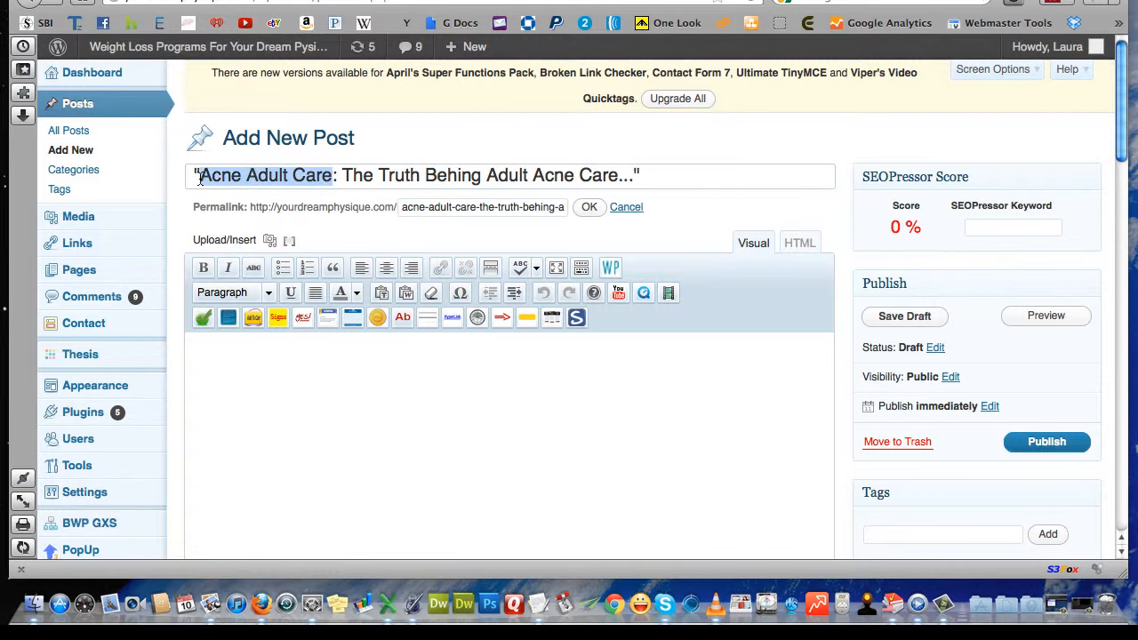
mouse_move(433, 211)
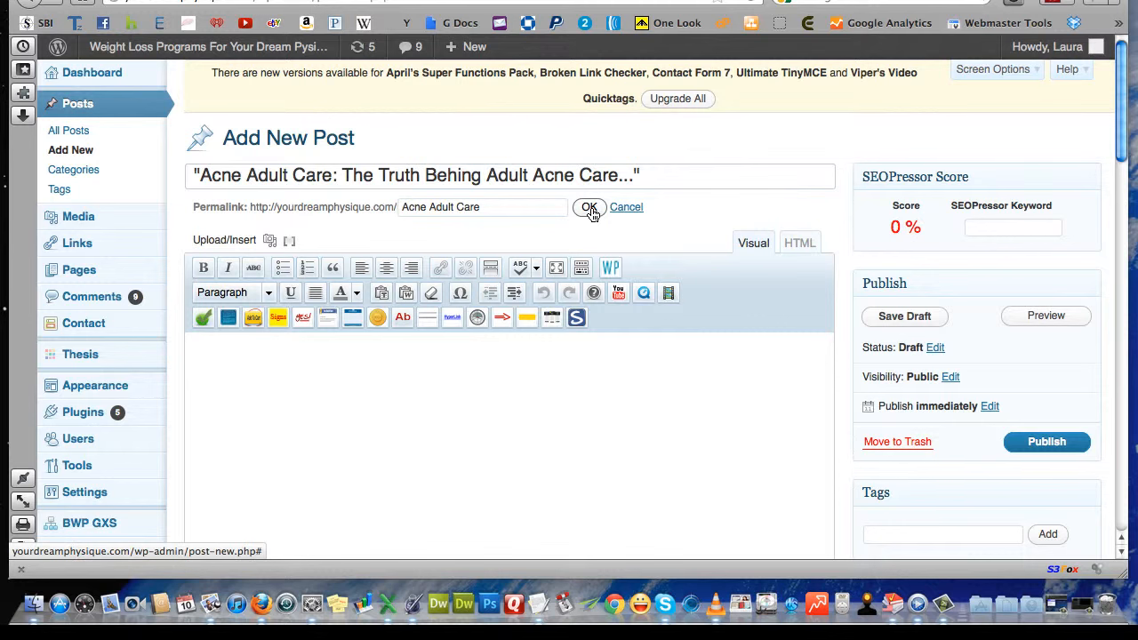
click(590, 207)
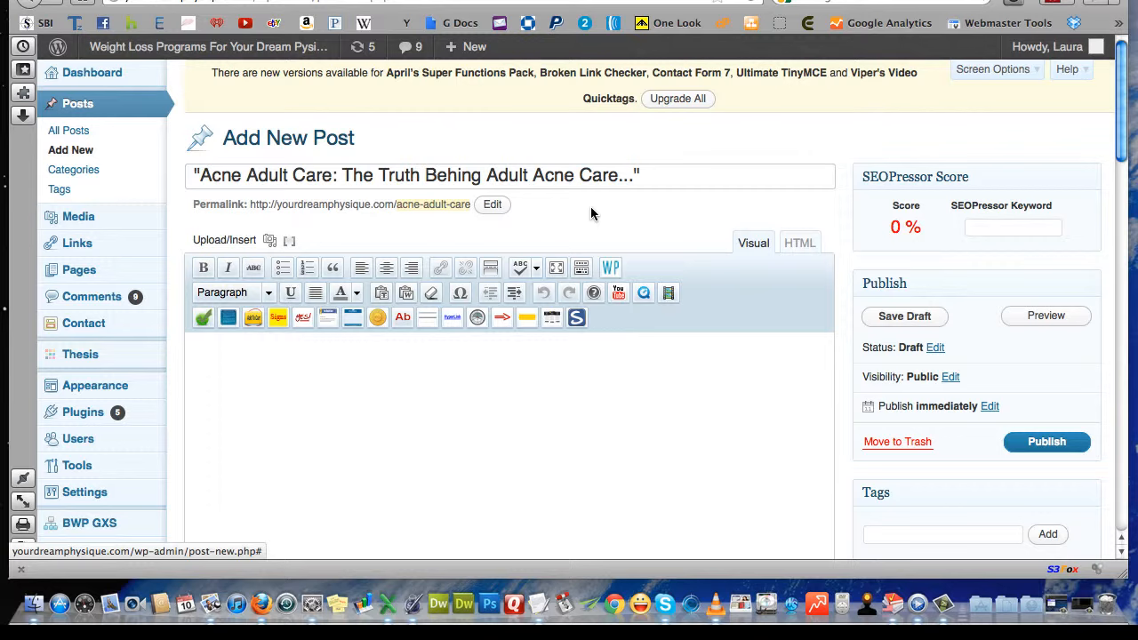
- Publish the post with placeholder body text 'kaisdh aihsd f;jak', then extend it with 'a;sd a;sd'
scroll(down, 3)
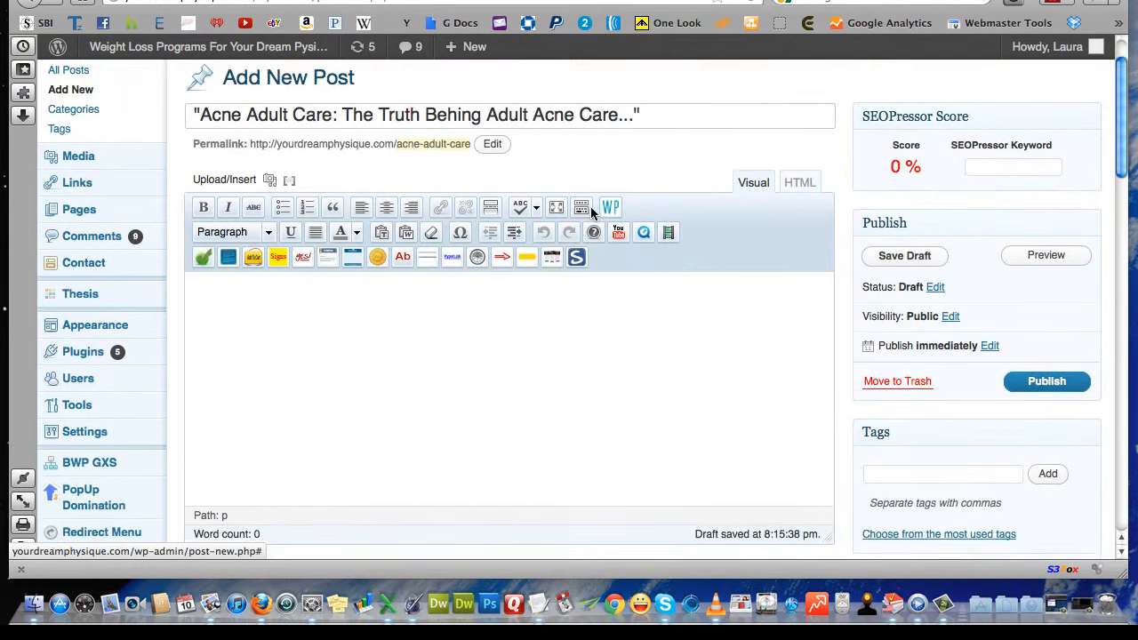
scroll(down, 3)
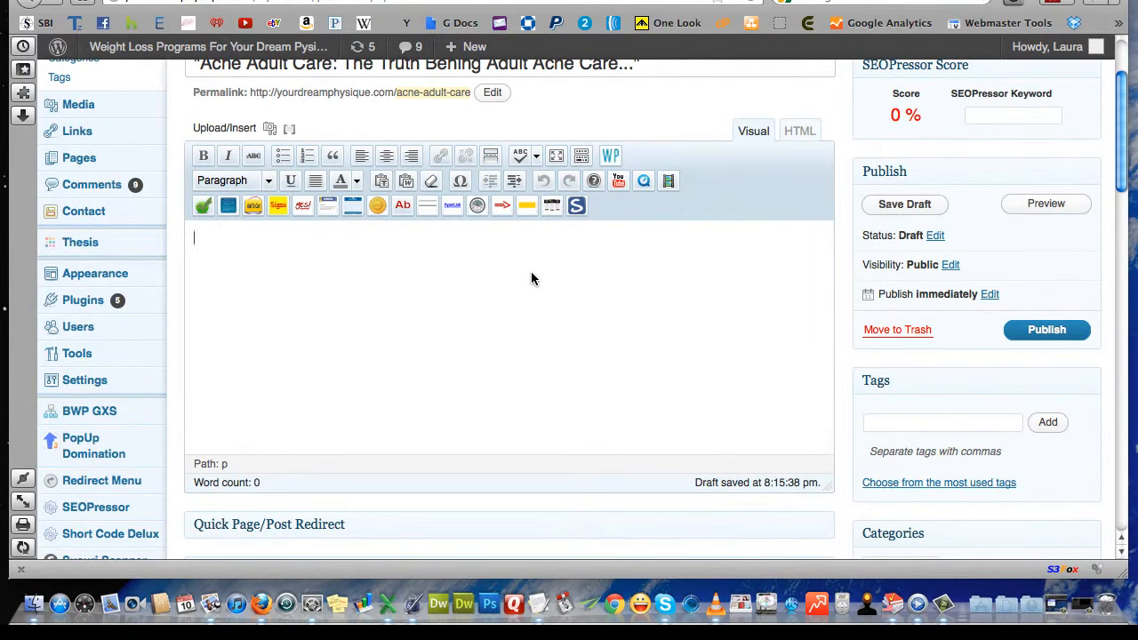
text(kaisdh aihsd f;jakhsd flakjhsd flkajshd)
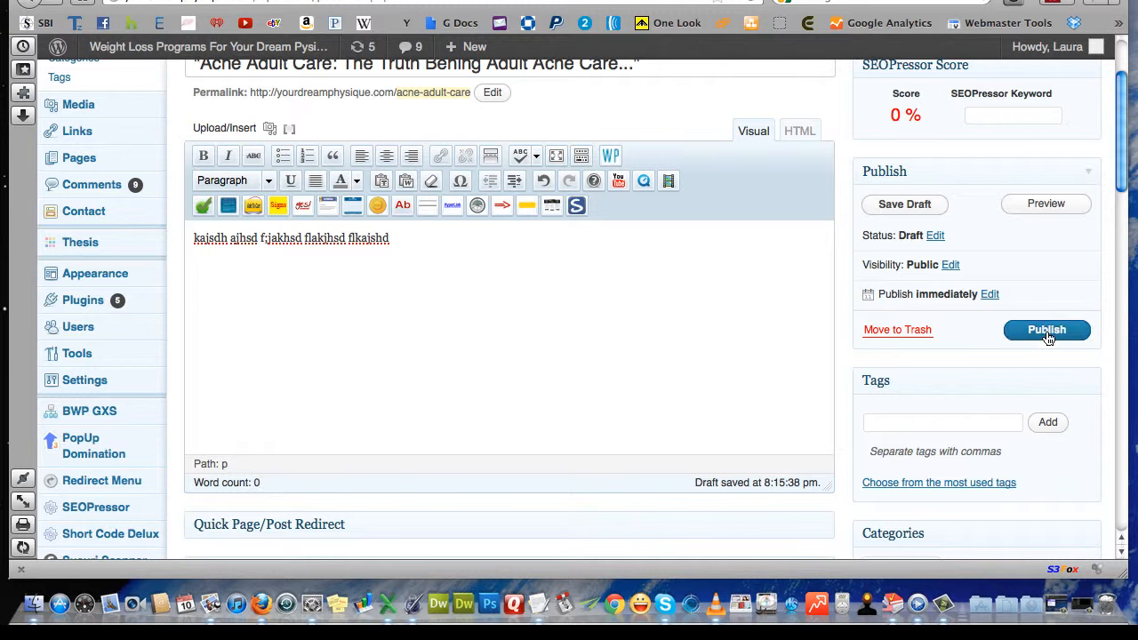
click(1045, 329)
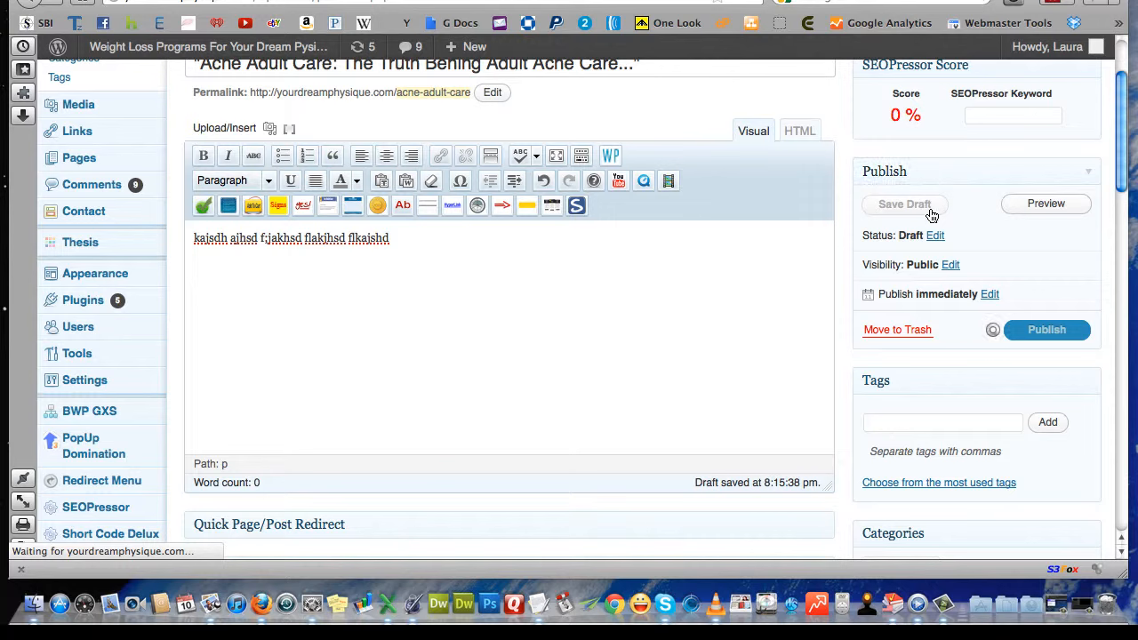
click(1045, 329)
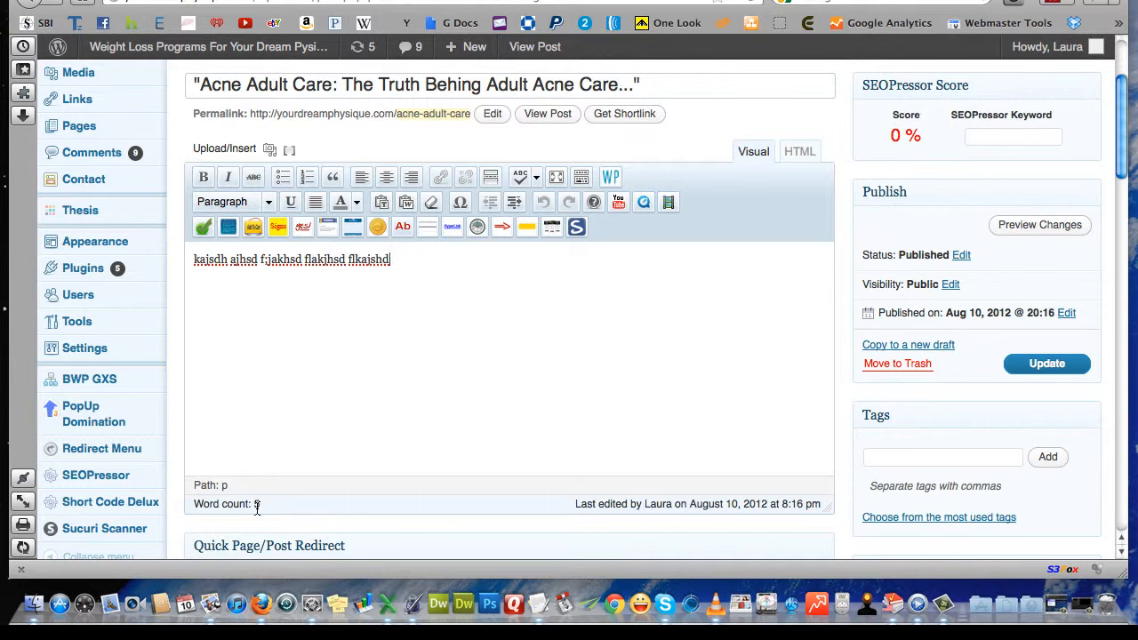
text(a;sd a;sdj f)
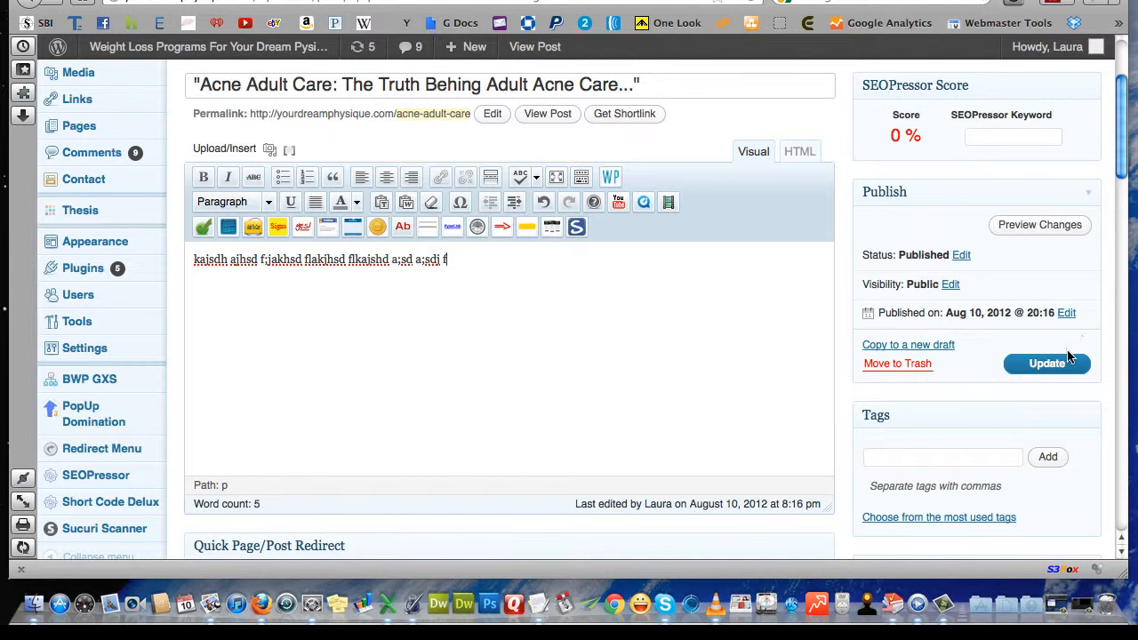
mouse_move(323, 310)
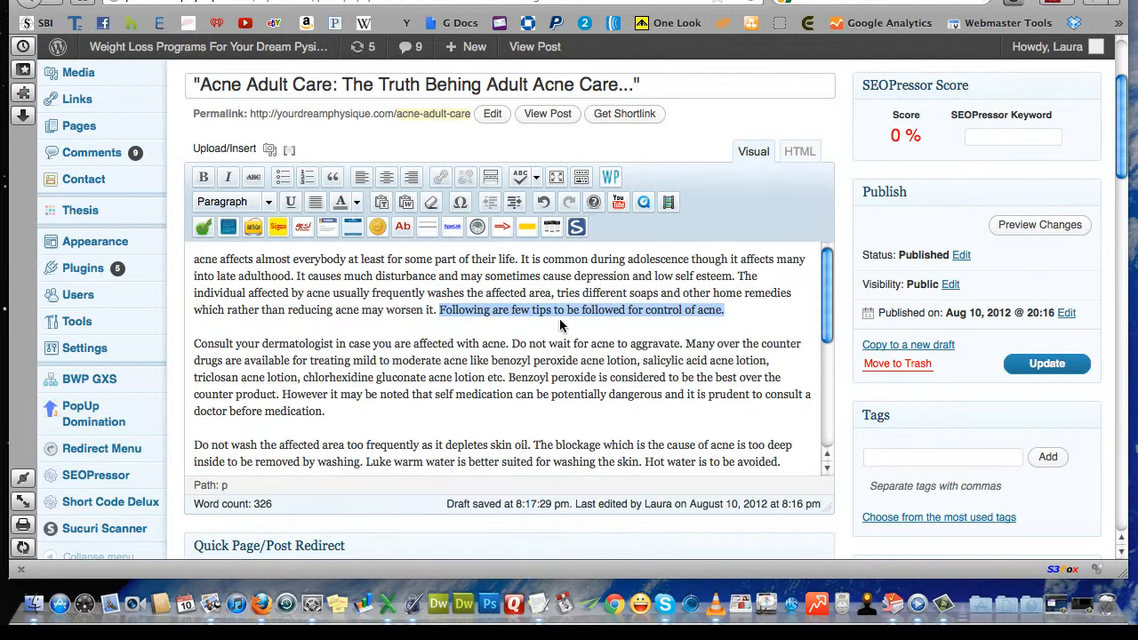
- Leave the pasted multi-paragraph adult acne article in the body, deselecting the text
click(558, 327)
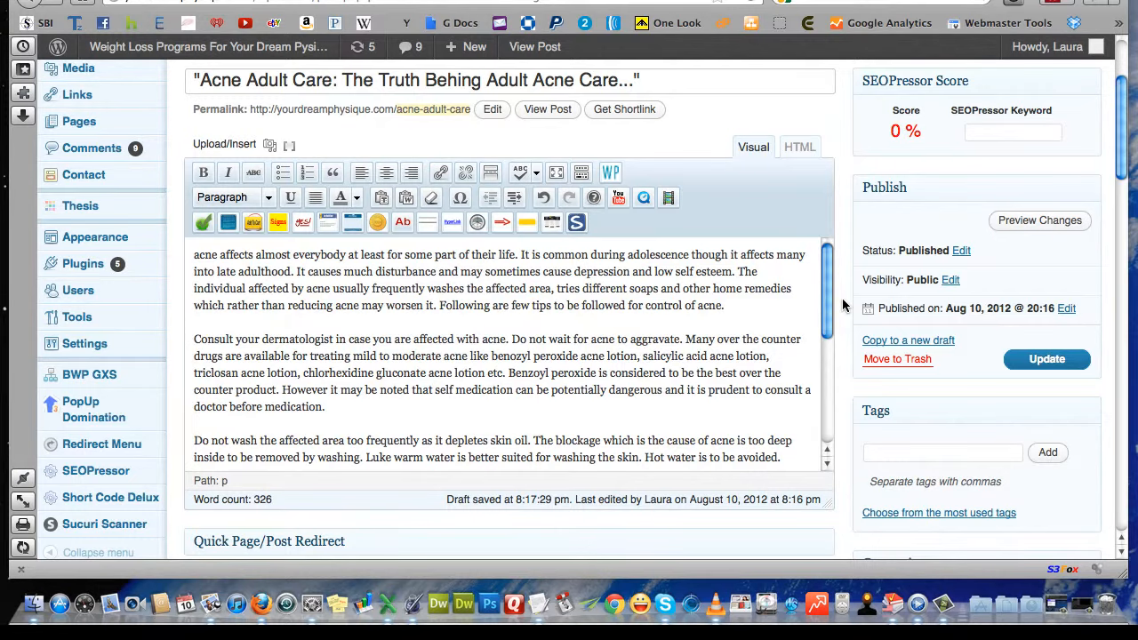
- In the SEO Details panel, set Custom Title Tag to 'Acne Adult Care: The Truth Behing Adult Acne Care...'
scroll(down, 3)
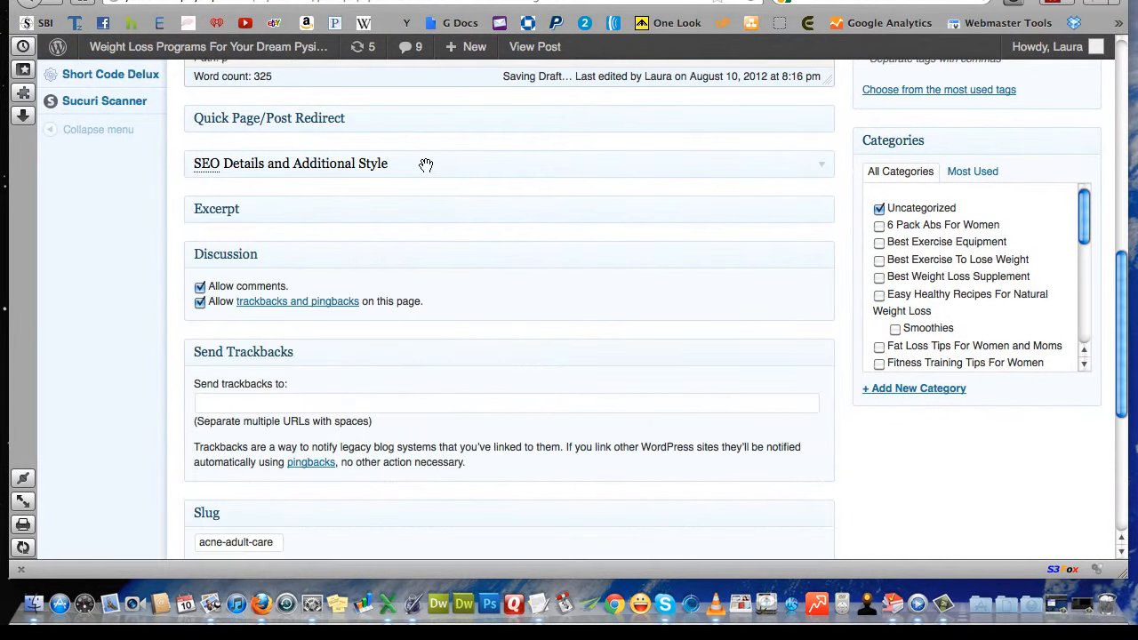
click(292, 164)
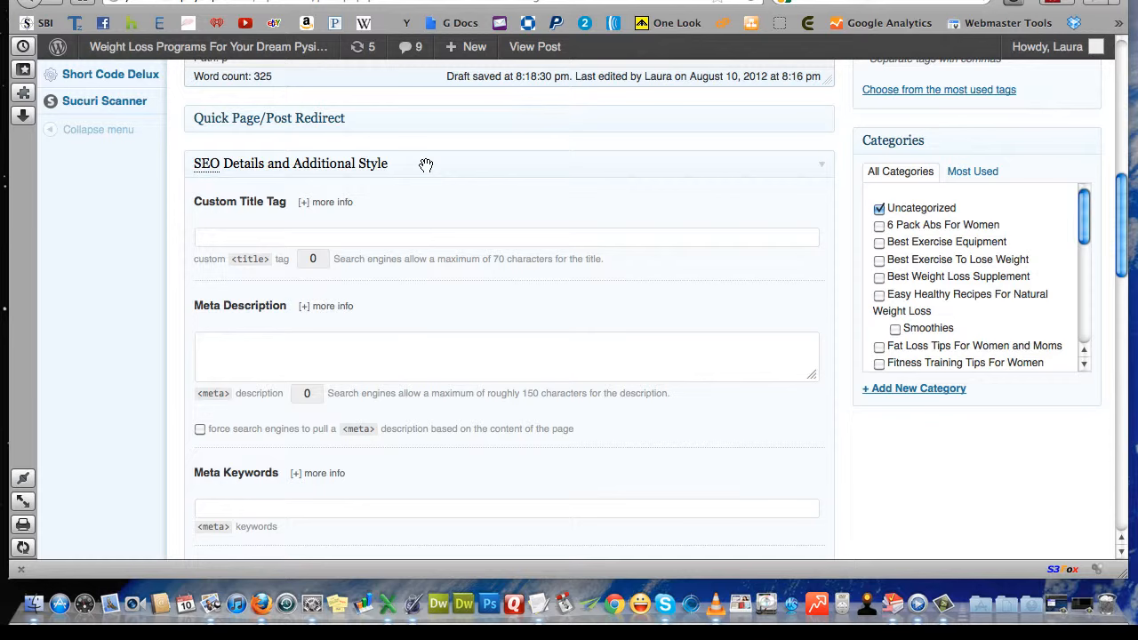
mouse_move(327, 164)
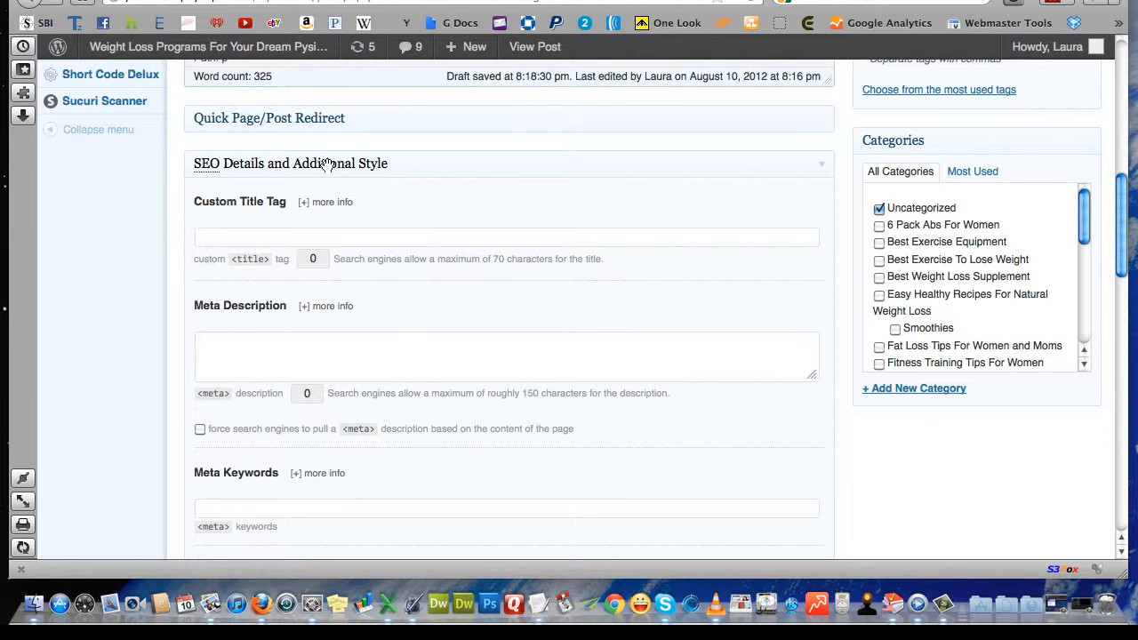
mouse_move(462, 173)
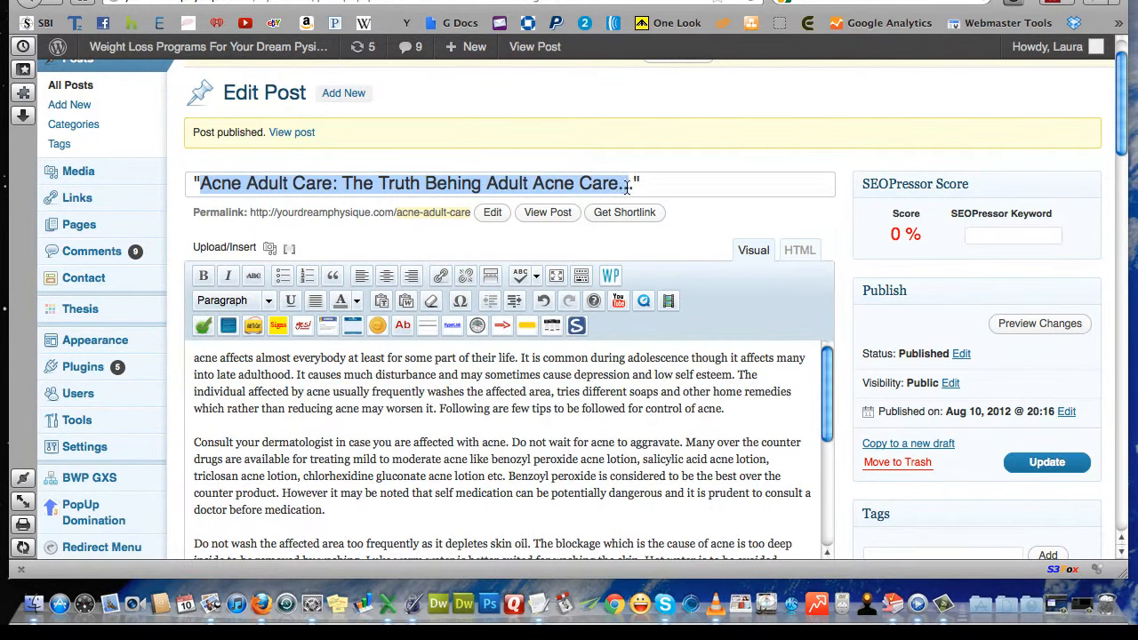
scroll(down, 3)
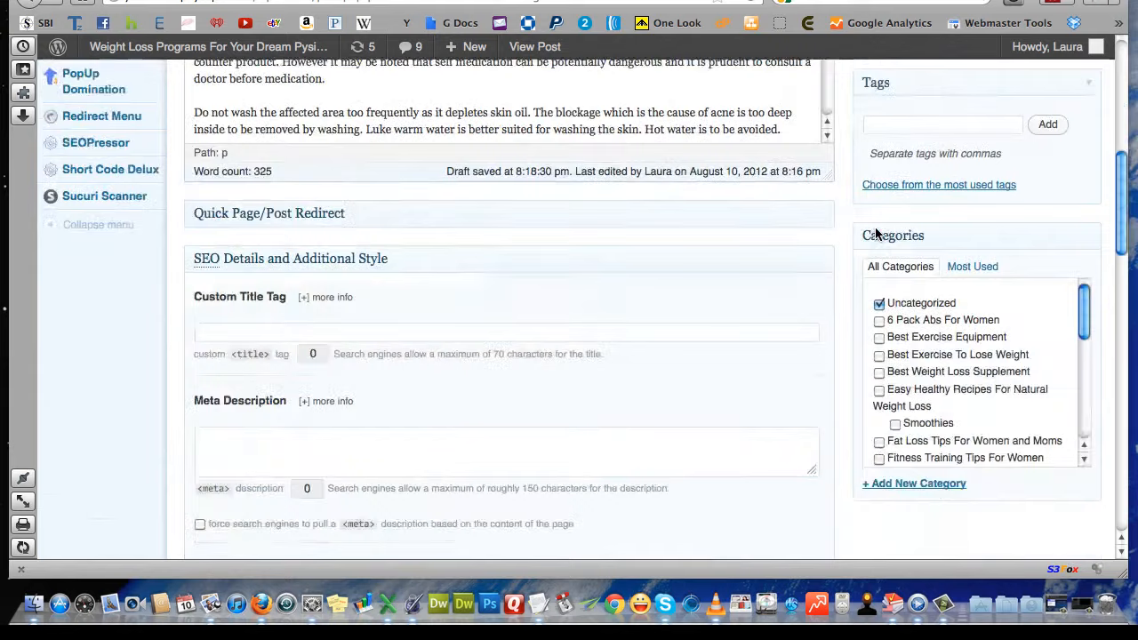
scroll(down, 3)
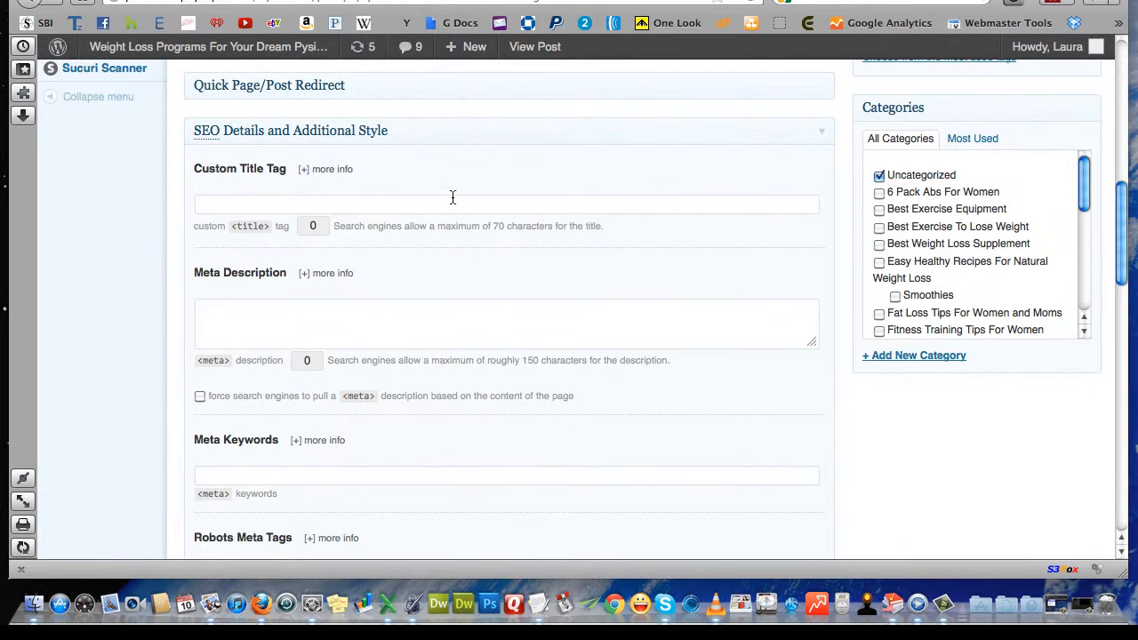
text(Acne Adult Care: The Truth Behing Adult Acne Care...)
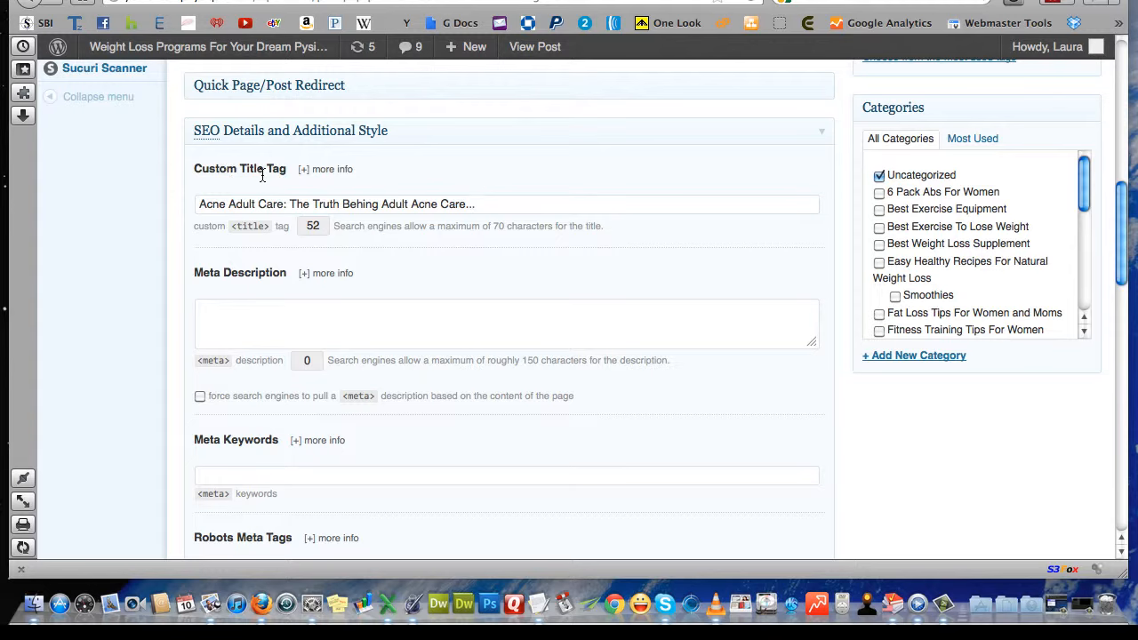
click(476, 202)
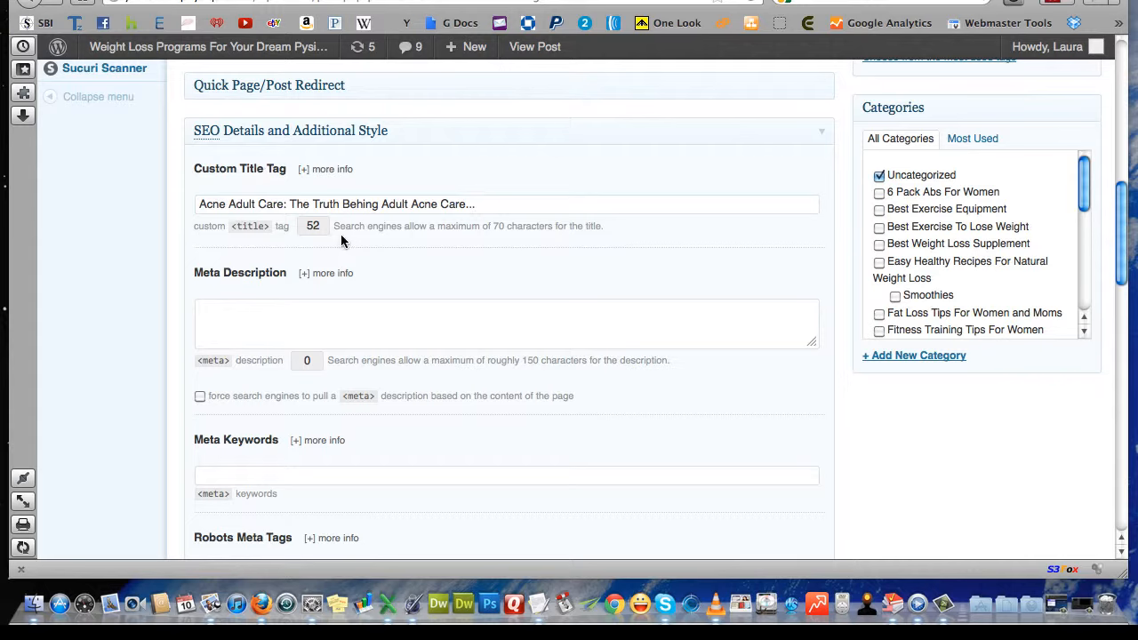
mouse_move(512, 238)
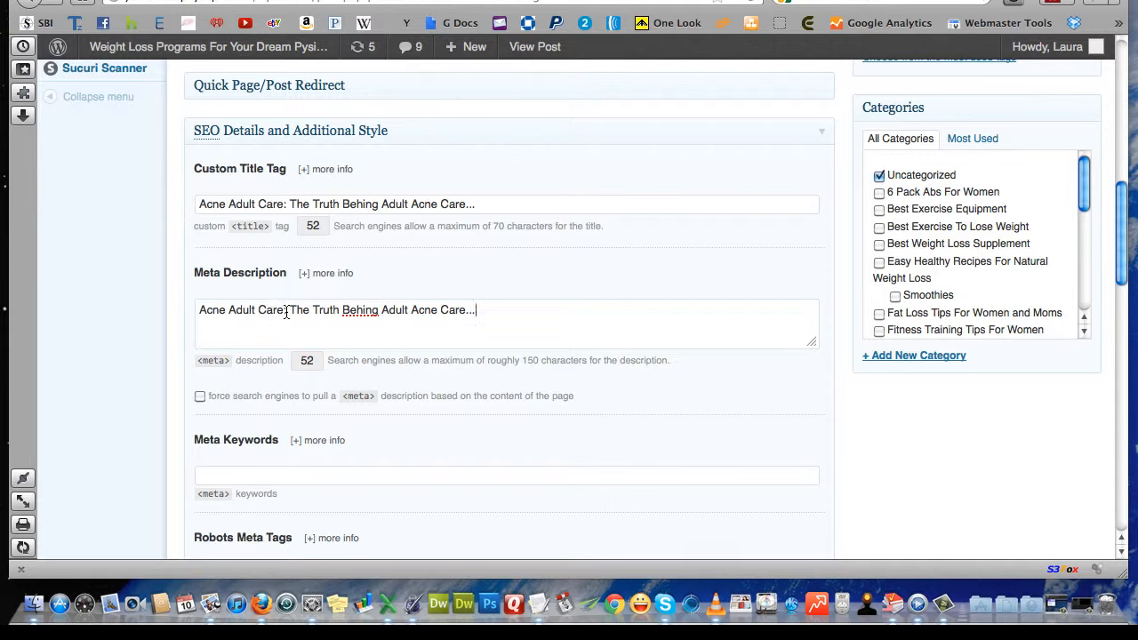
- Append the article's opening sentences ('acne affects almost everybody...') after the title in Meta Description
double_click(242, 309)
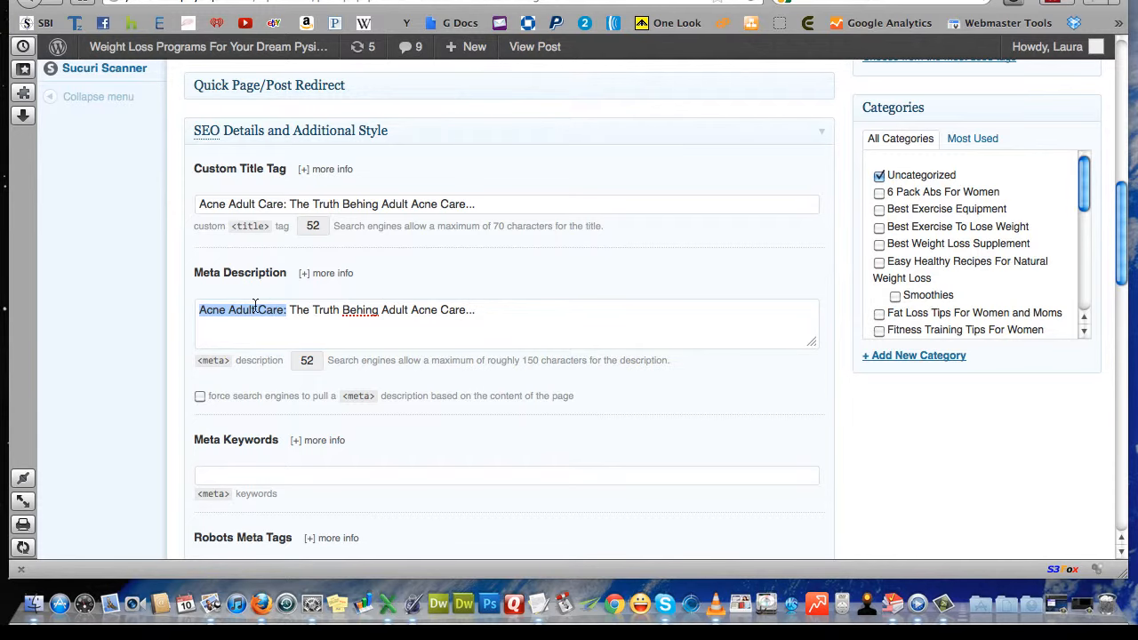
mouse_move(512, 278)
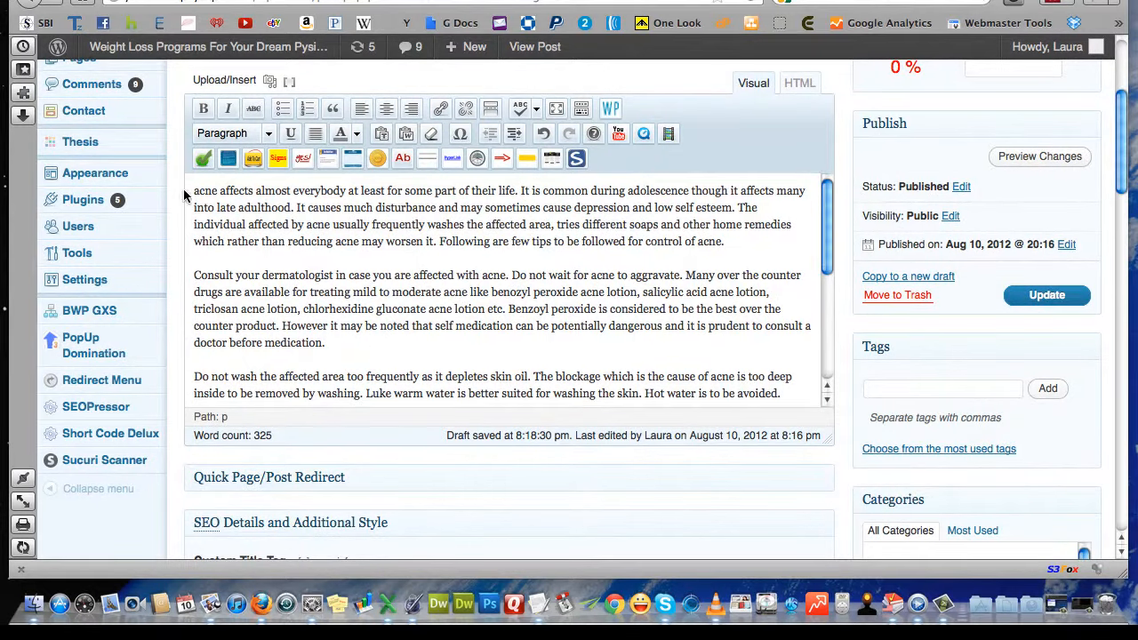
drag(193, 190, 434, 206)
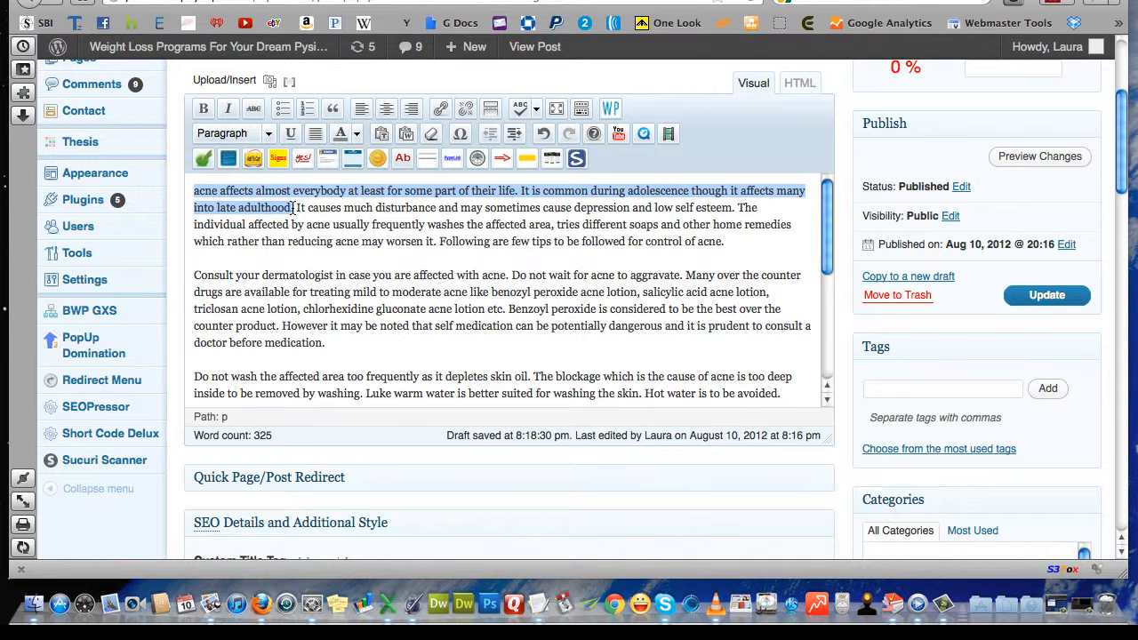
scroll(down, 3)
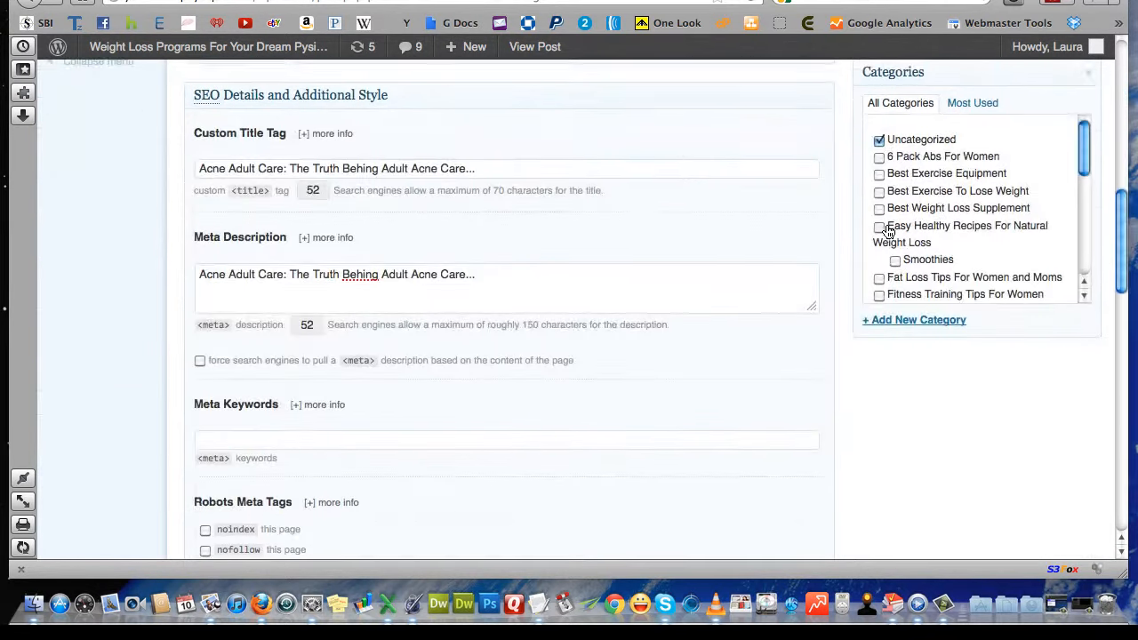
scroll(down, 3)
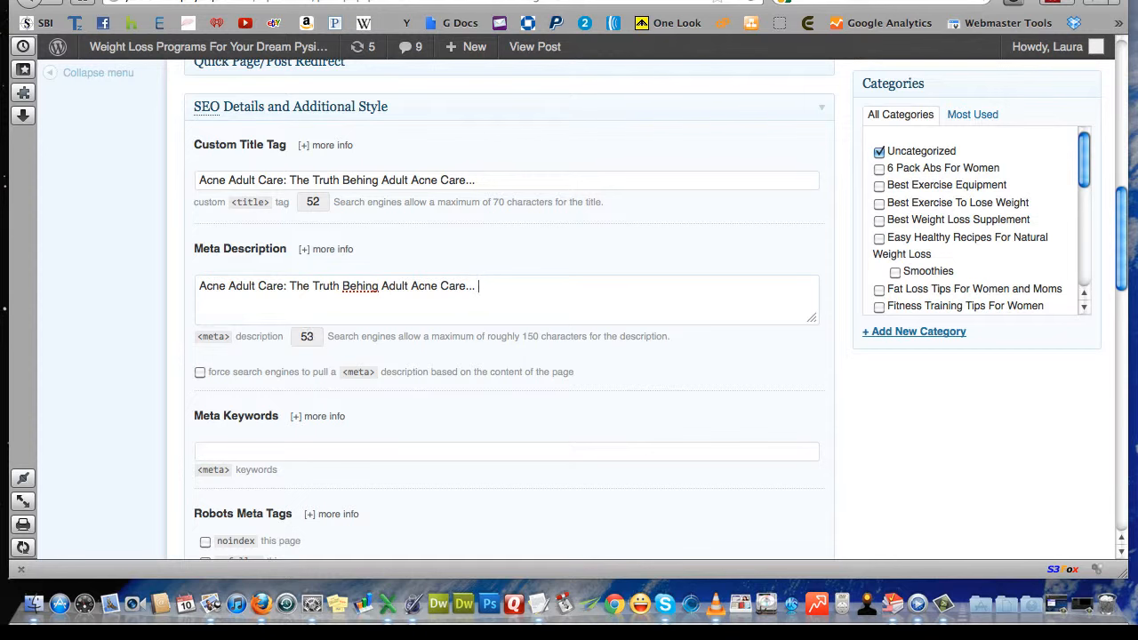
text(acne affects almost everybody at least for some part of their life. It is common during adolescence though it affects many into late adulthood.)
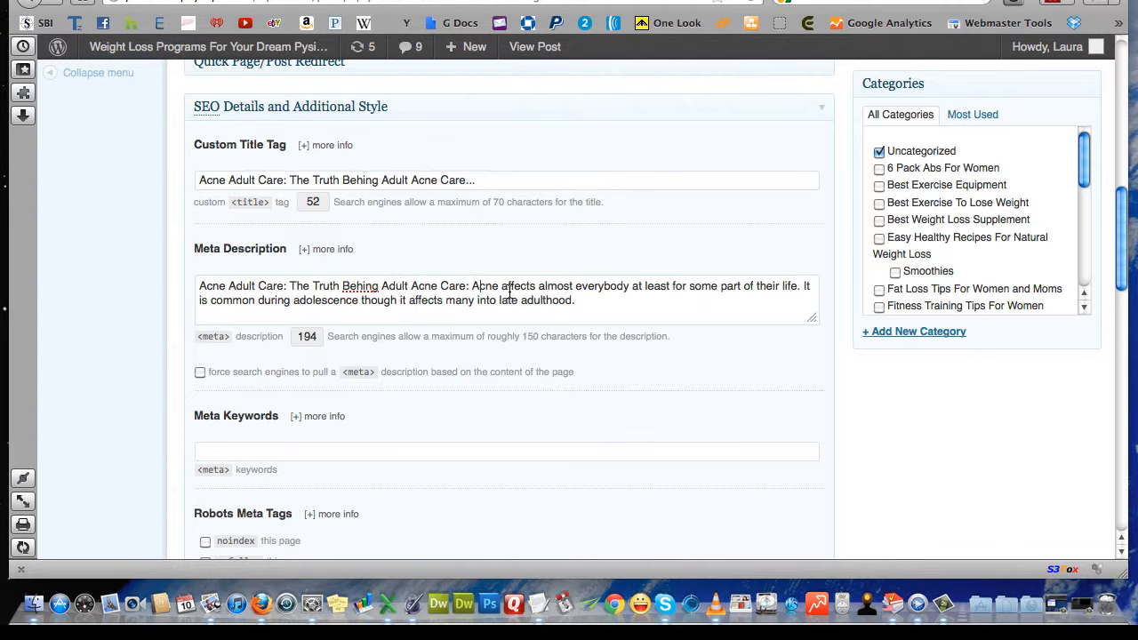
mouse_move(427, 163)
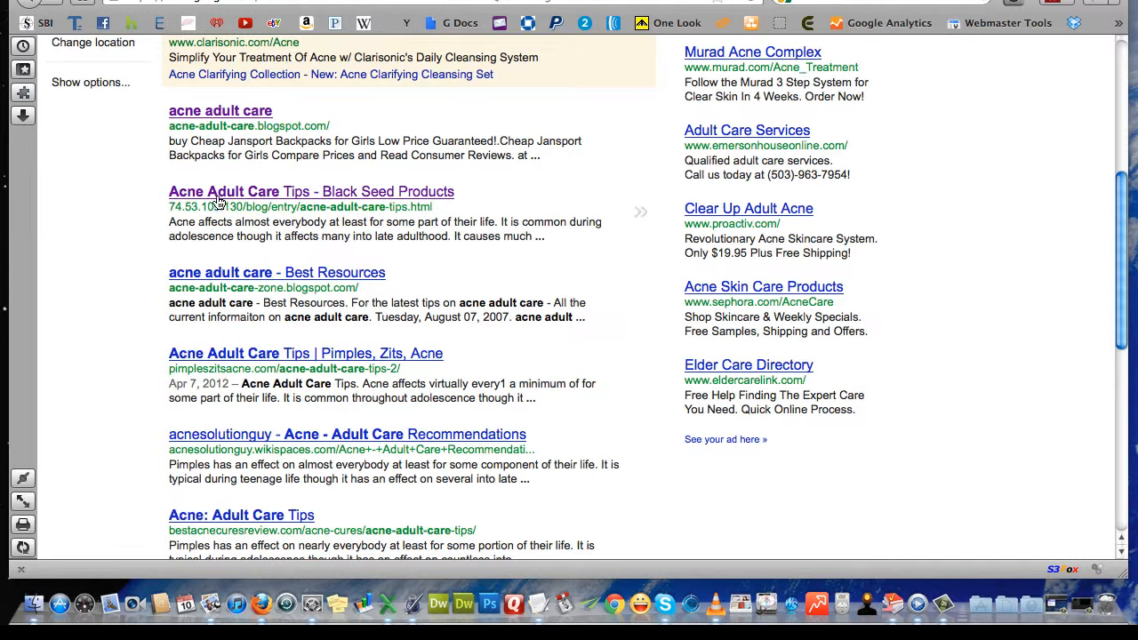
- Select a phrase from the Google results for 'acne adult care' to compare competing pages
drag(169, 221, 270, 235)
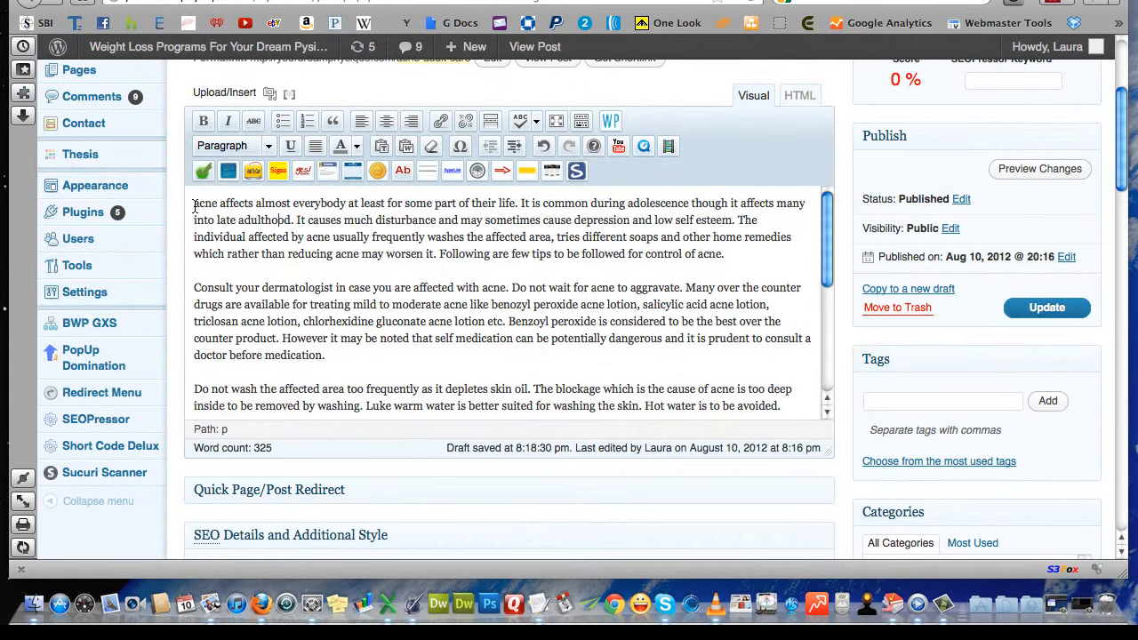
- Return to the post editor and bring the SEO Details panel with the filled meta description into view
drag(194, 203, 294, 221)
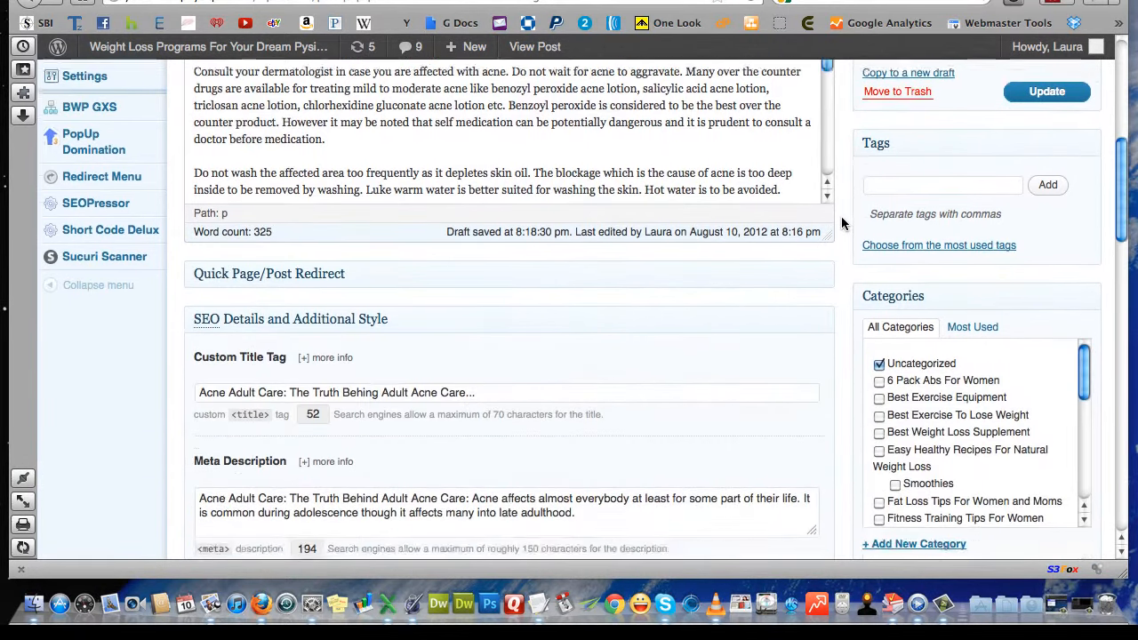
scroll(down, 3)
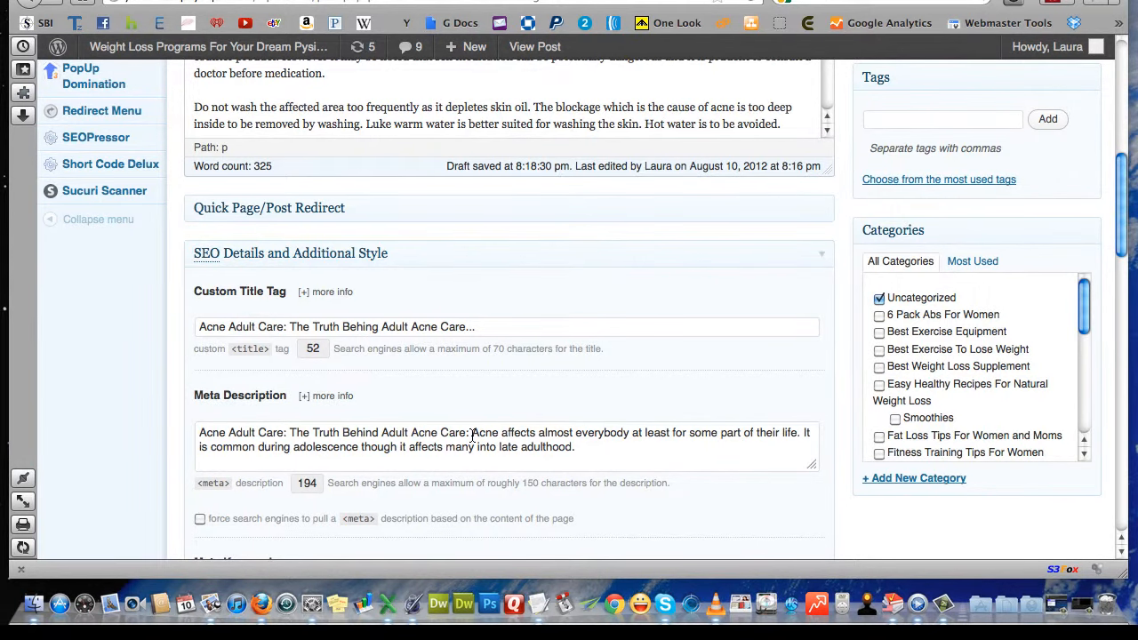
scroll(down, 3)
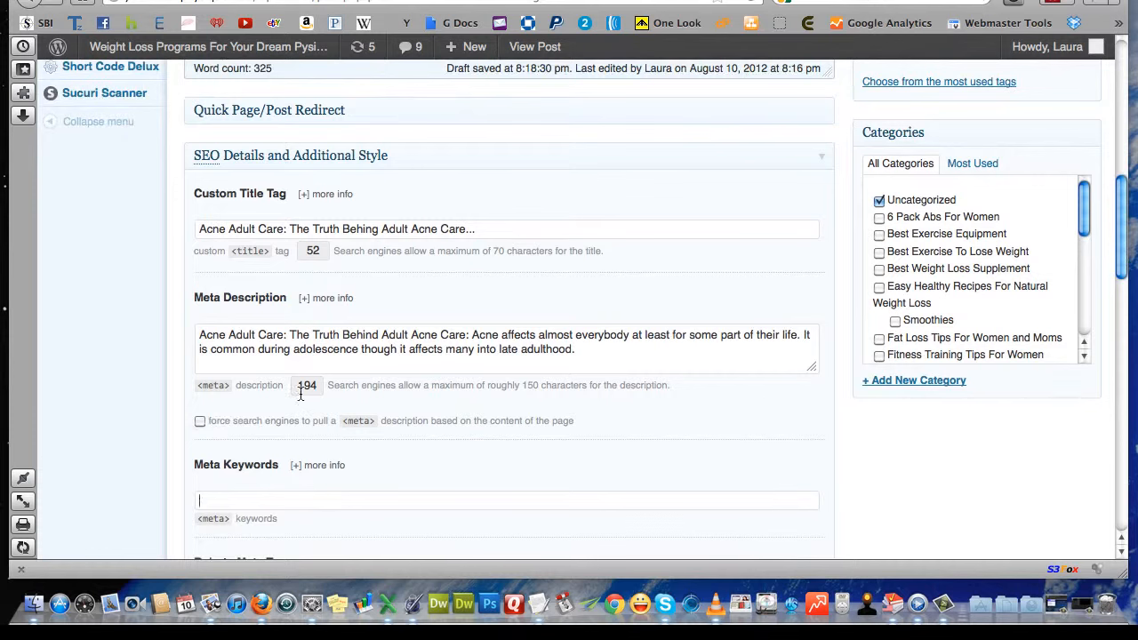
- Enter 'Acne Adult Care' as the first meta keyword
double_click(253, 334)
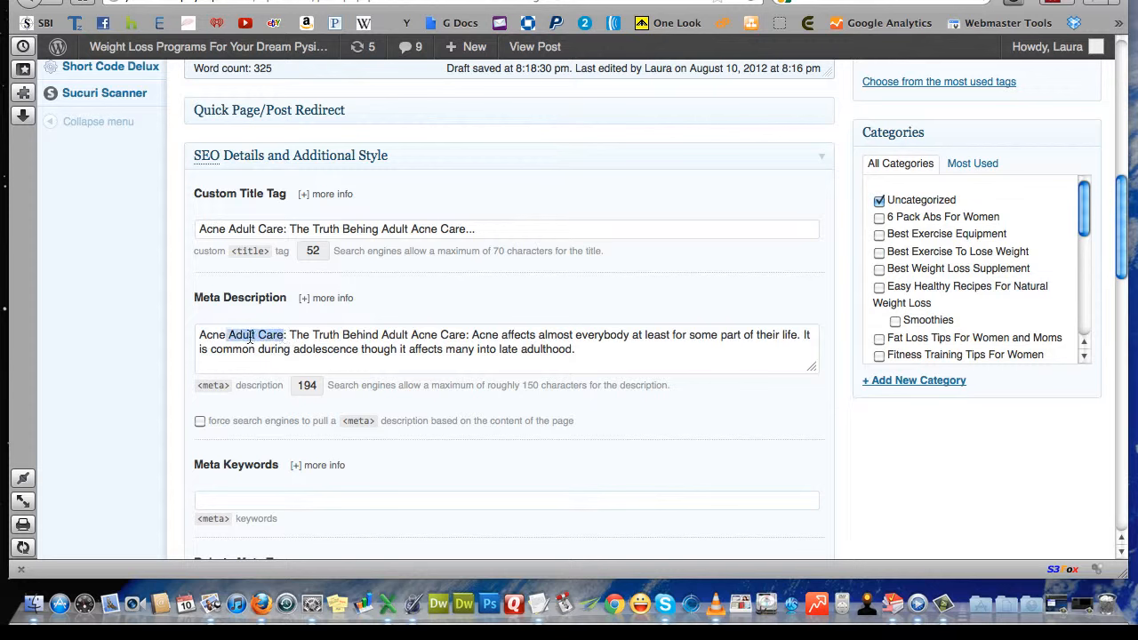
click(507, 500)
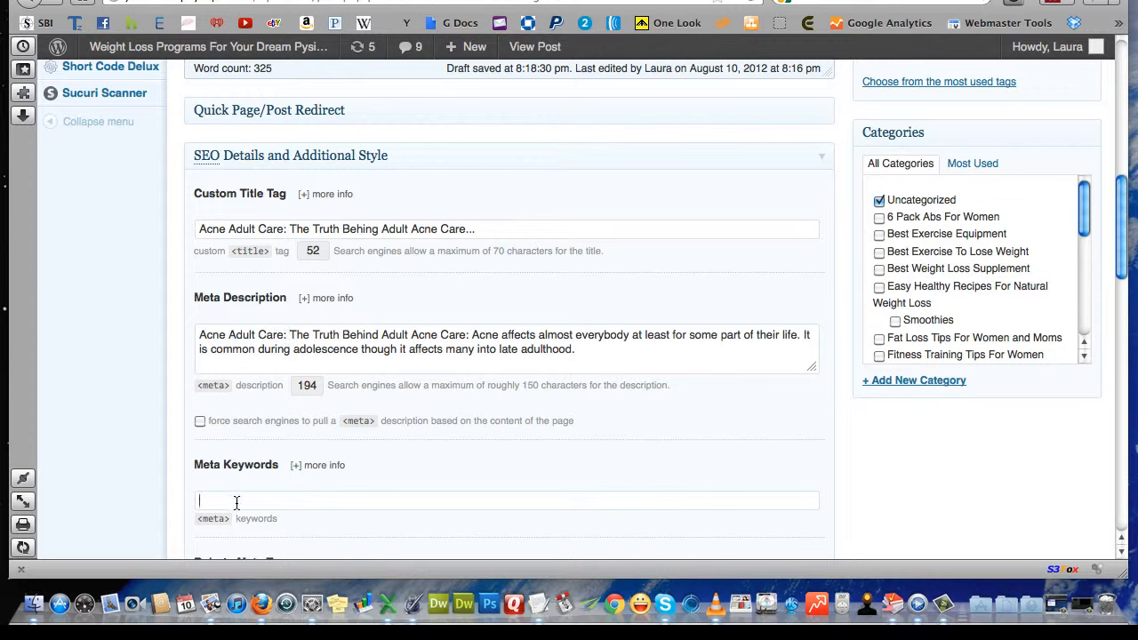
text(Acne Adult Care)
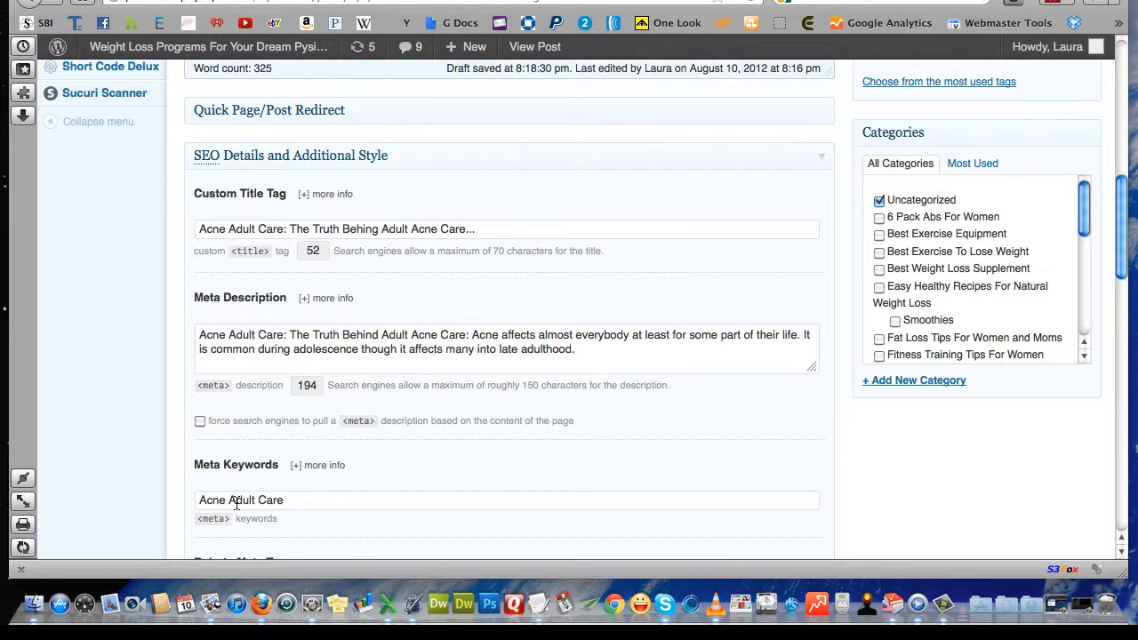
click(267, 500)
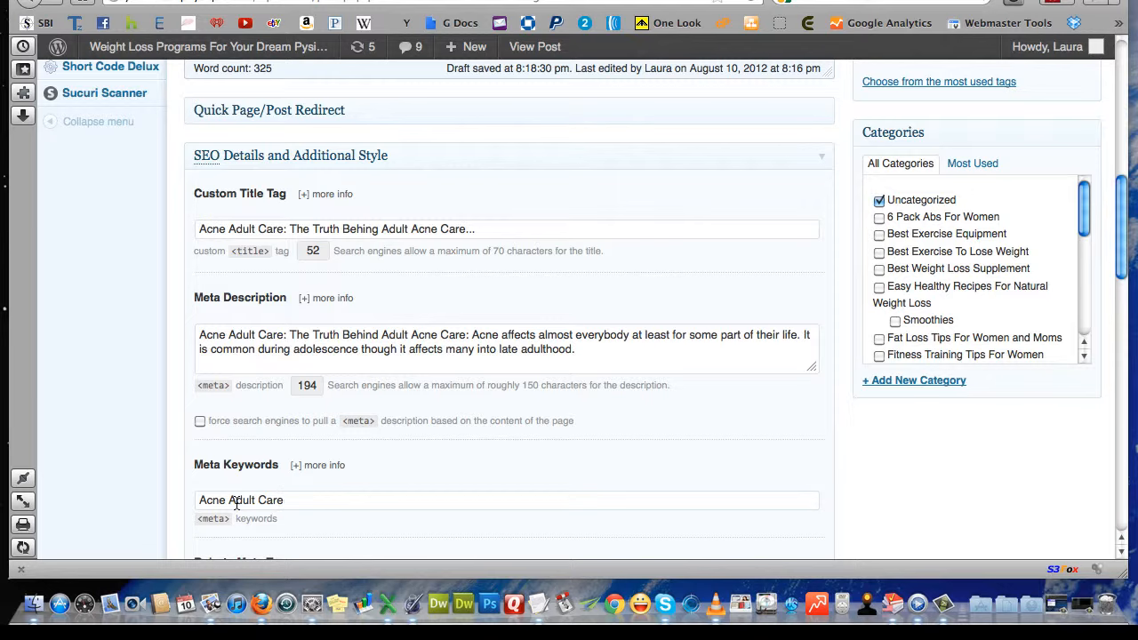
mouse_move(185, 516)
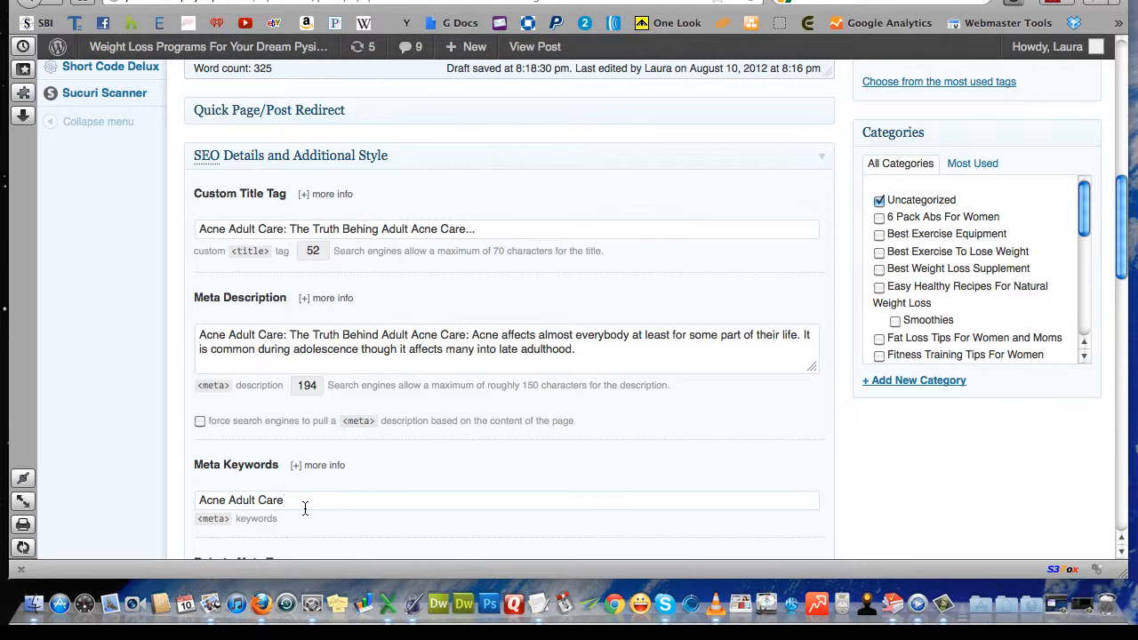
- Extend the meta keywords with 'adult acne, treating acne for adults,'
click(286, 500)
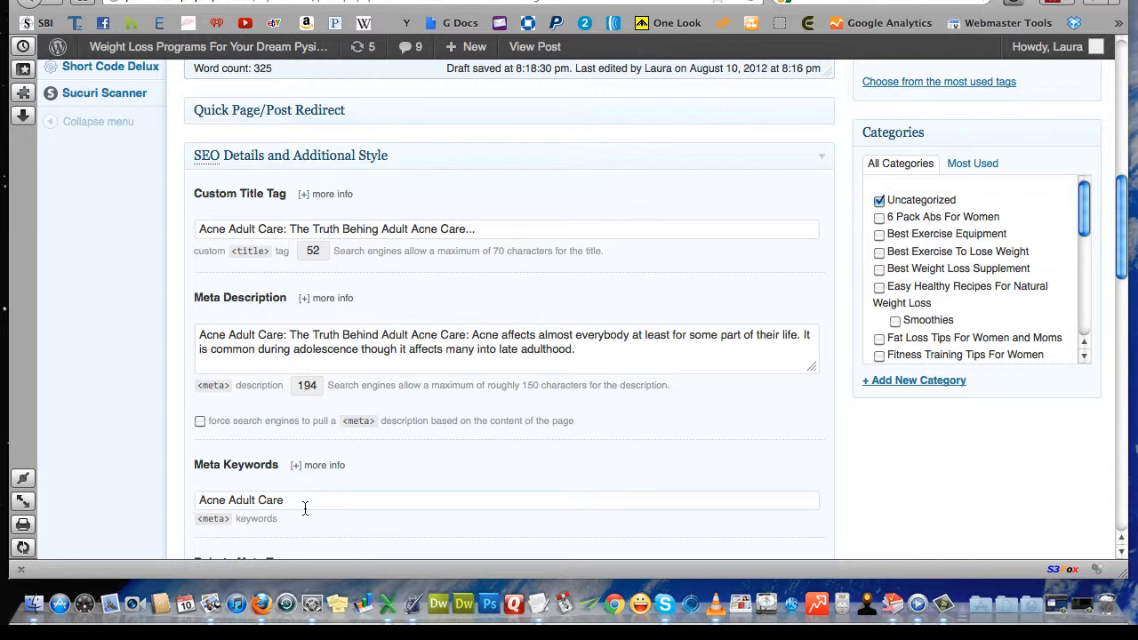
click(284, 499)
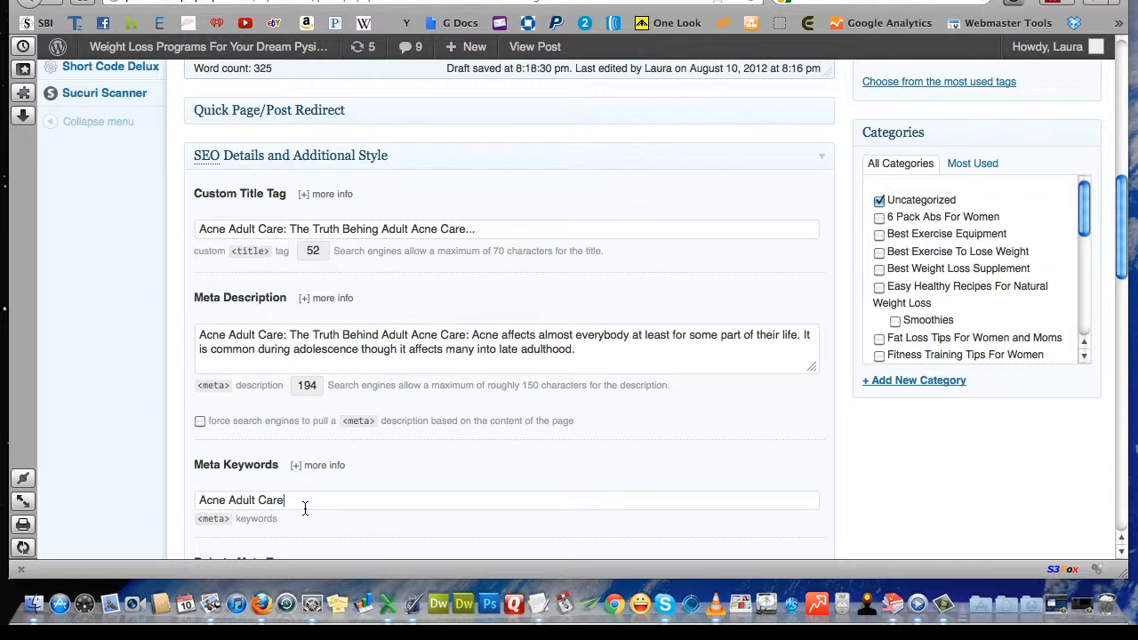
text(,)
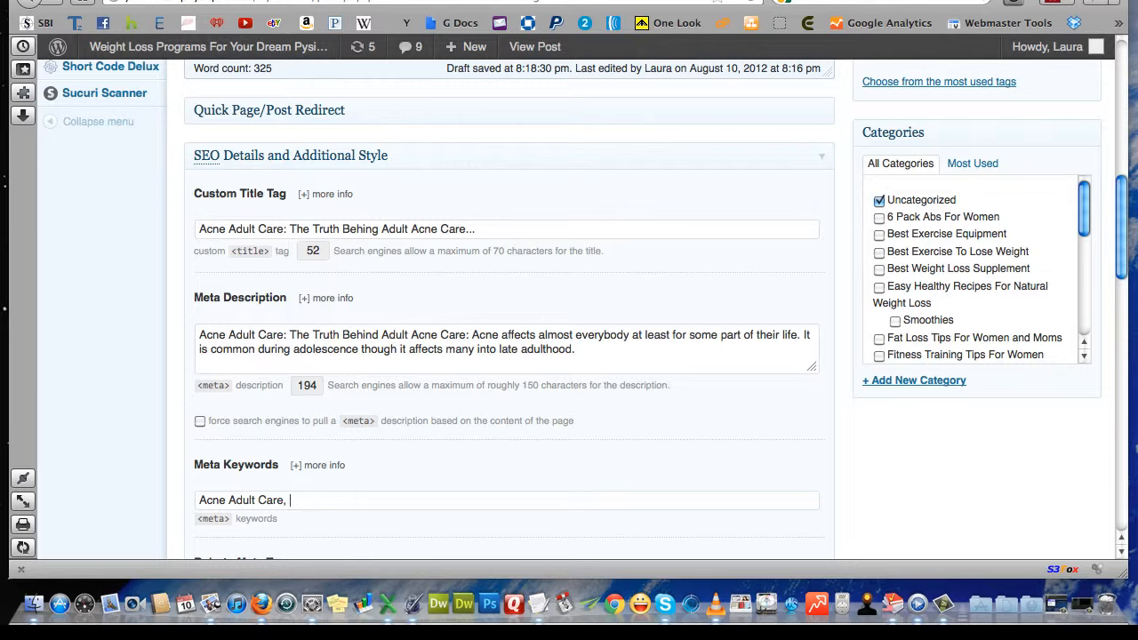
text(adult a)
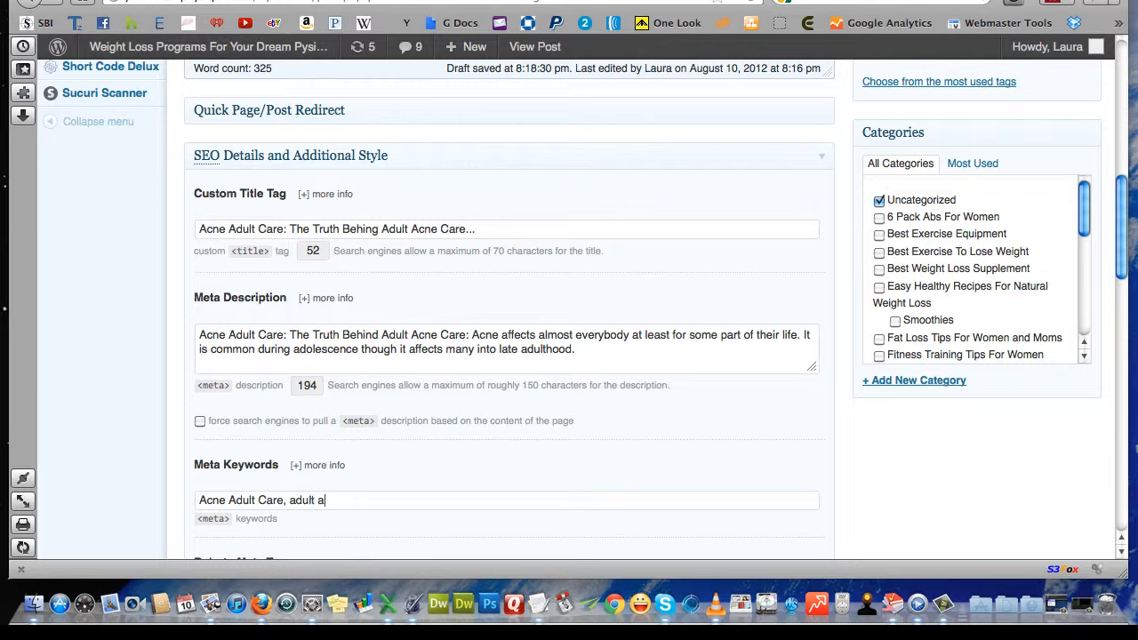
text(cne, treating acne)
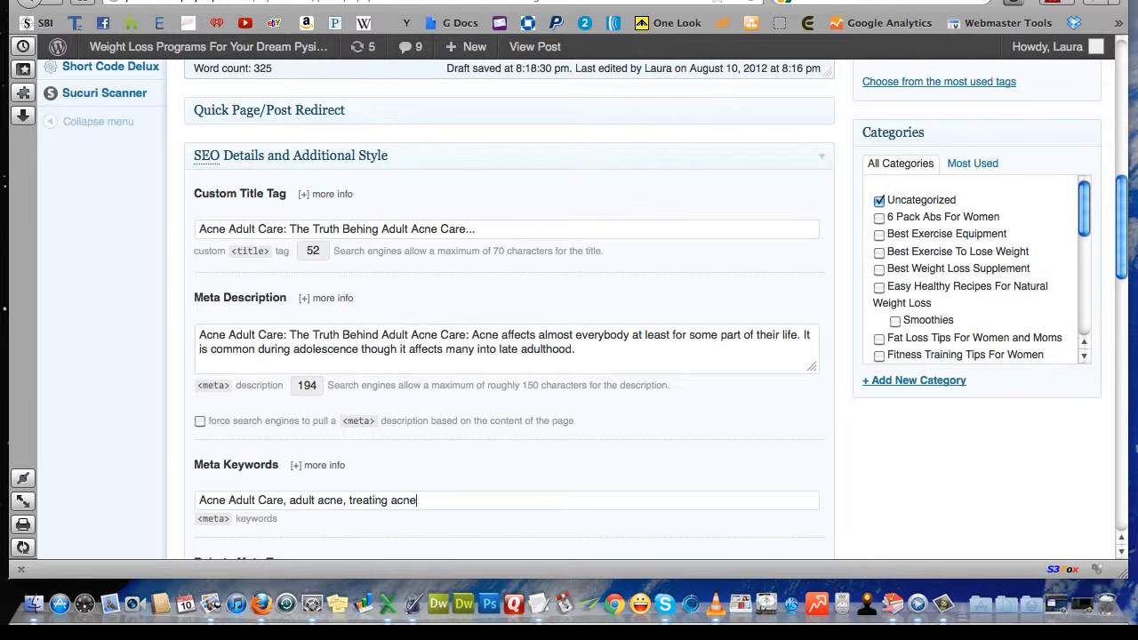
text(for adul)
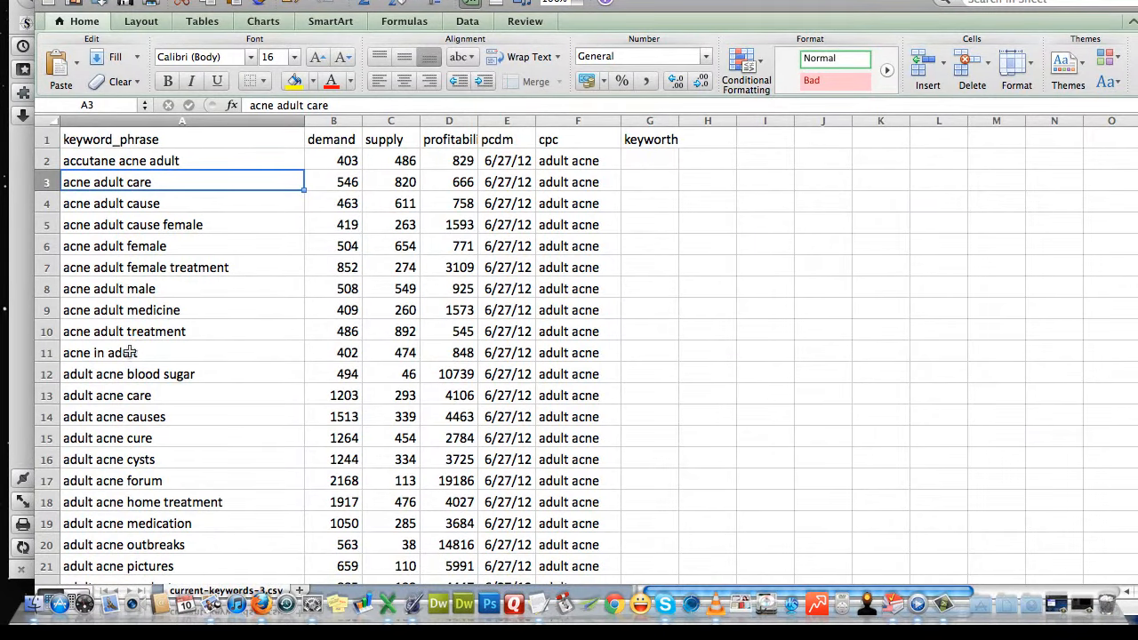
click(99, 352)
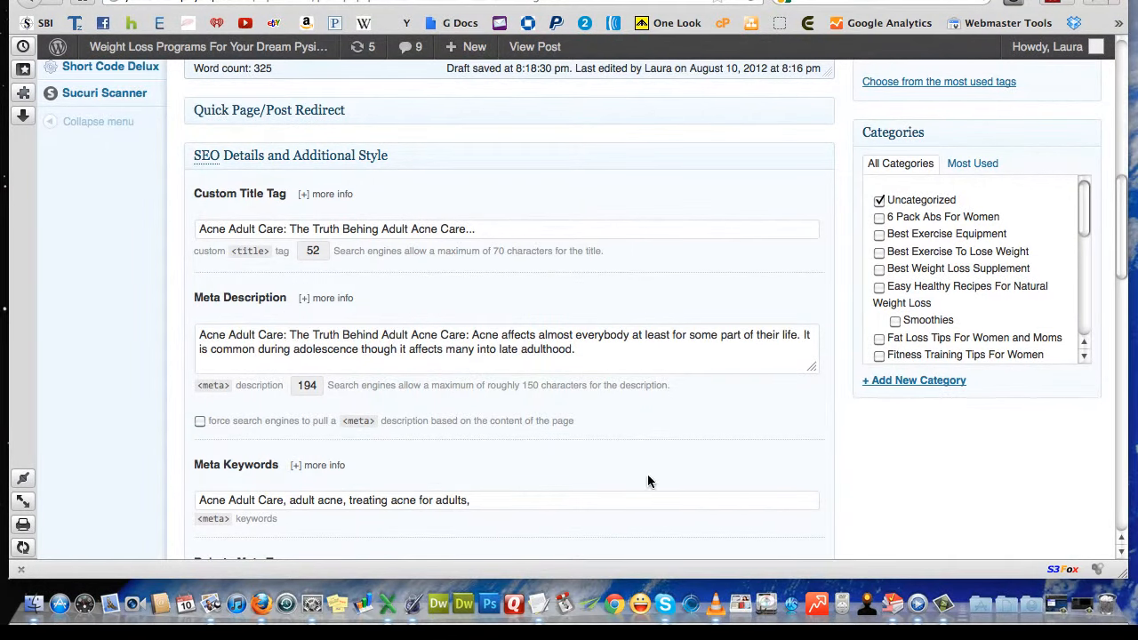
- Append 'acne in adult' as a fourth entry in the Meta Keywords field
text(acne in adult)
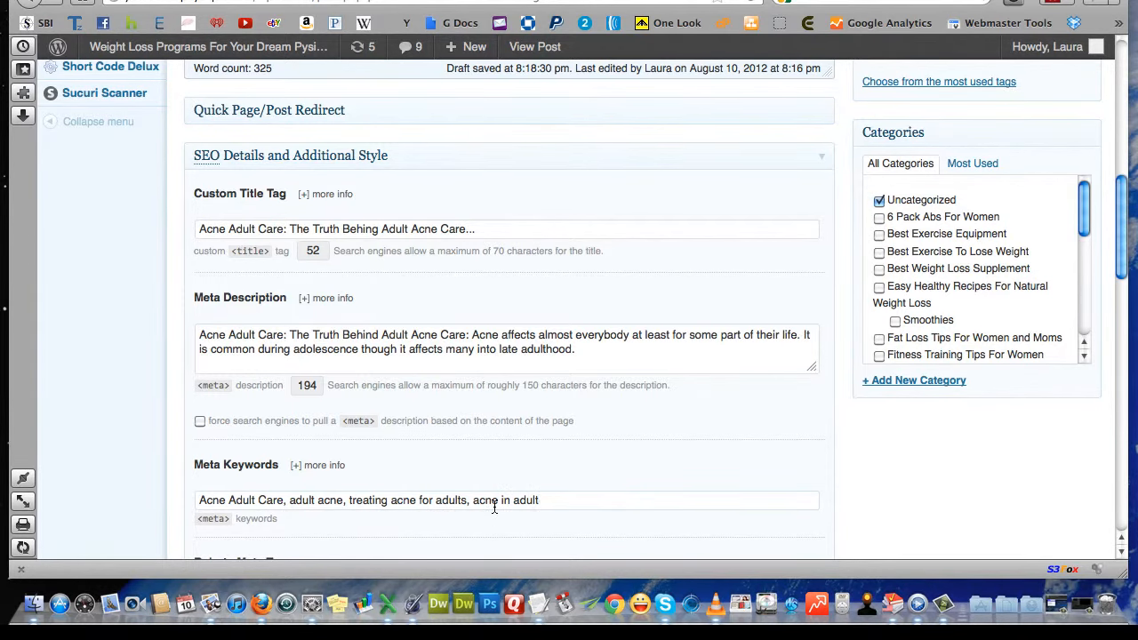
- Scroll through the remaining post options below the SEO fields before updating the post
scroll(down, 3)
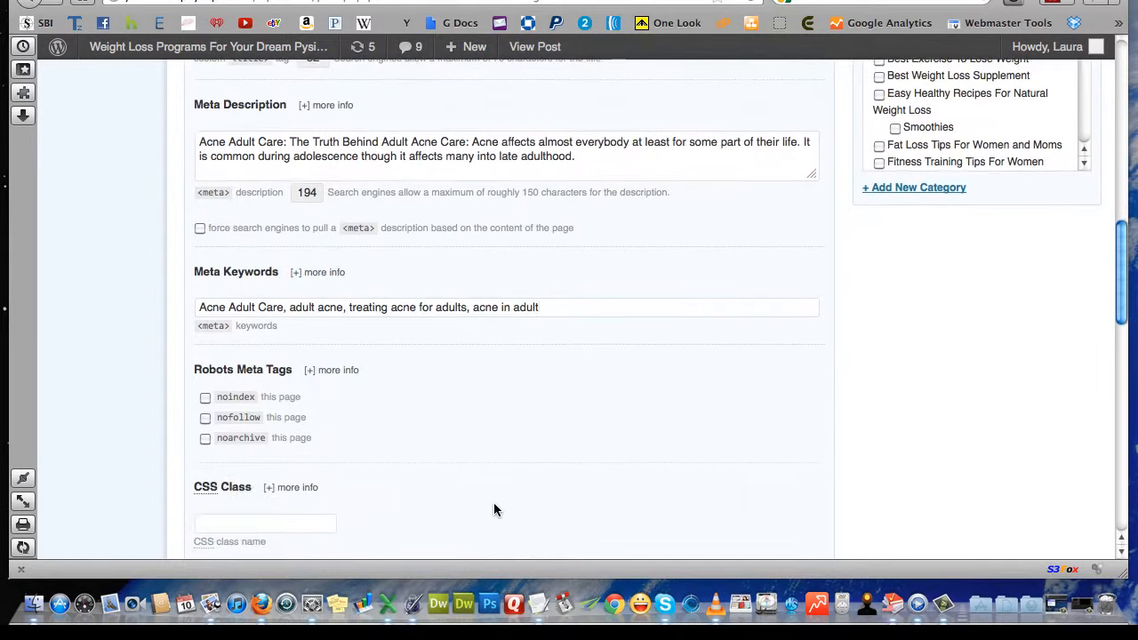
scroll(down, 3)
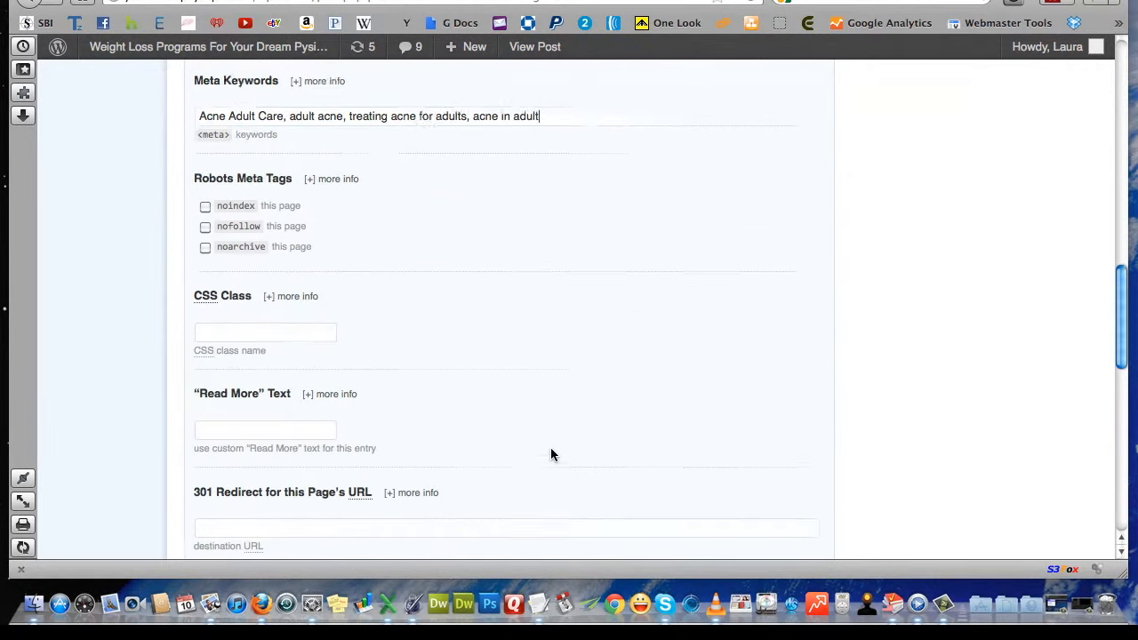
scroll(down, 3)
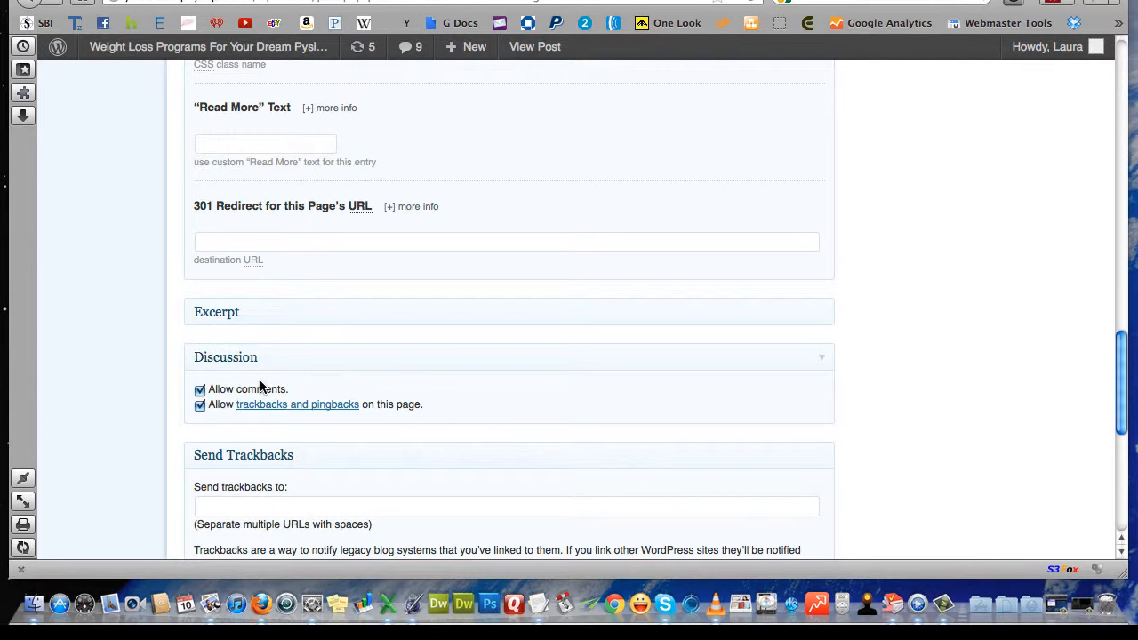
mouse_move(260, 389)
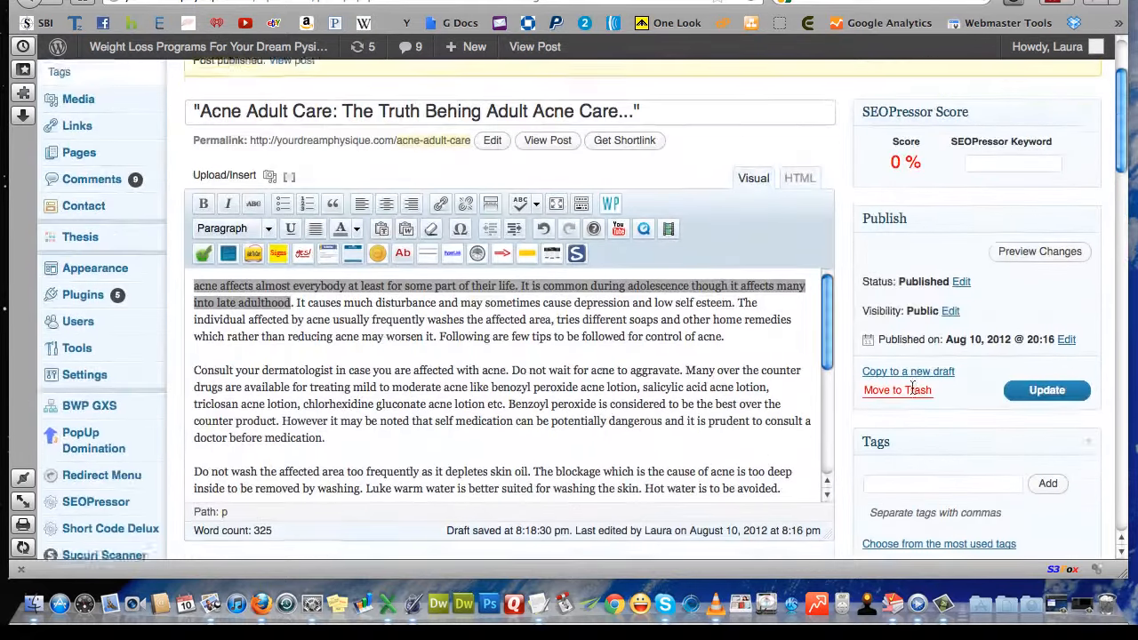
scroll(down, 3)
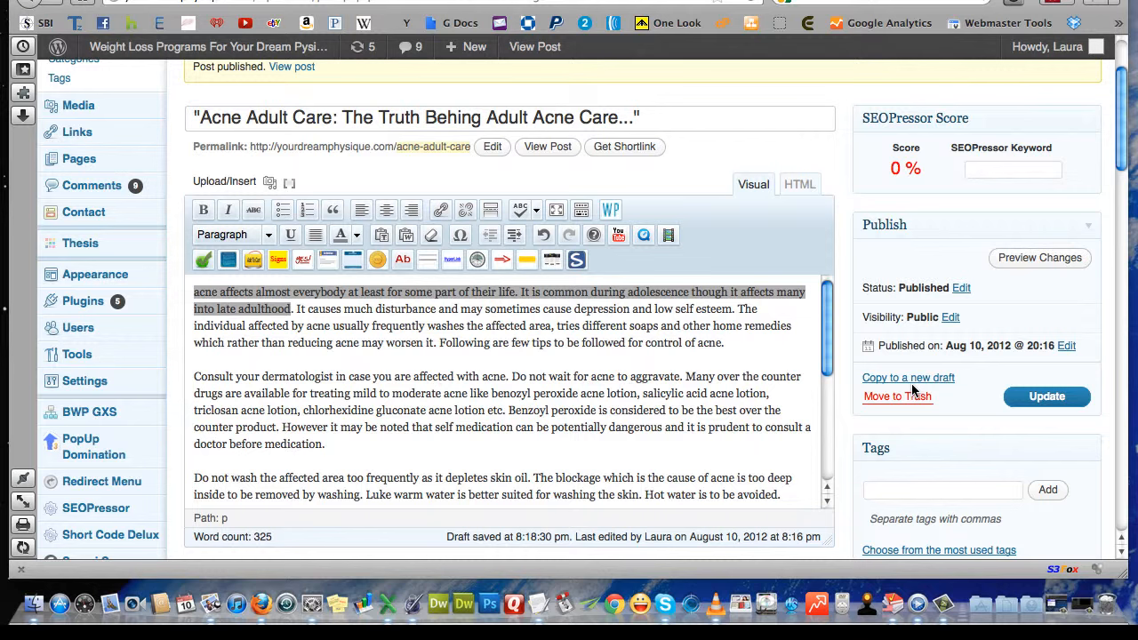
mouse_move(827, 114)
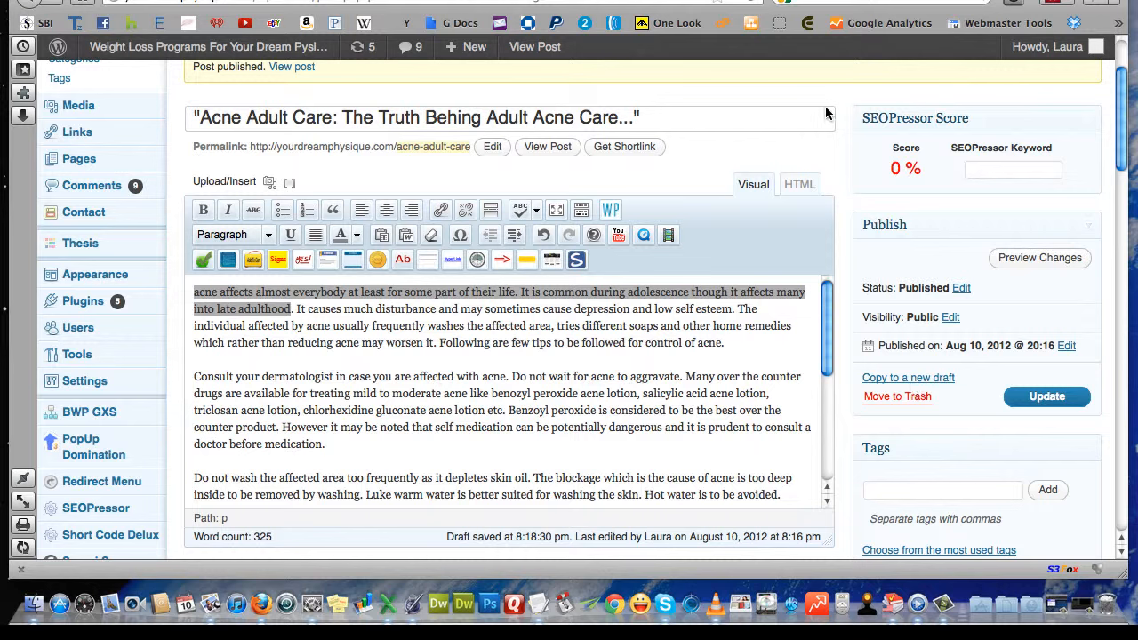